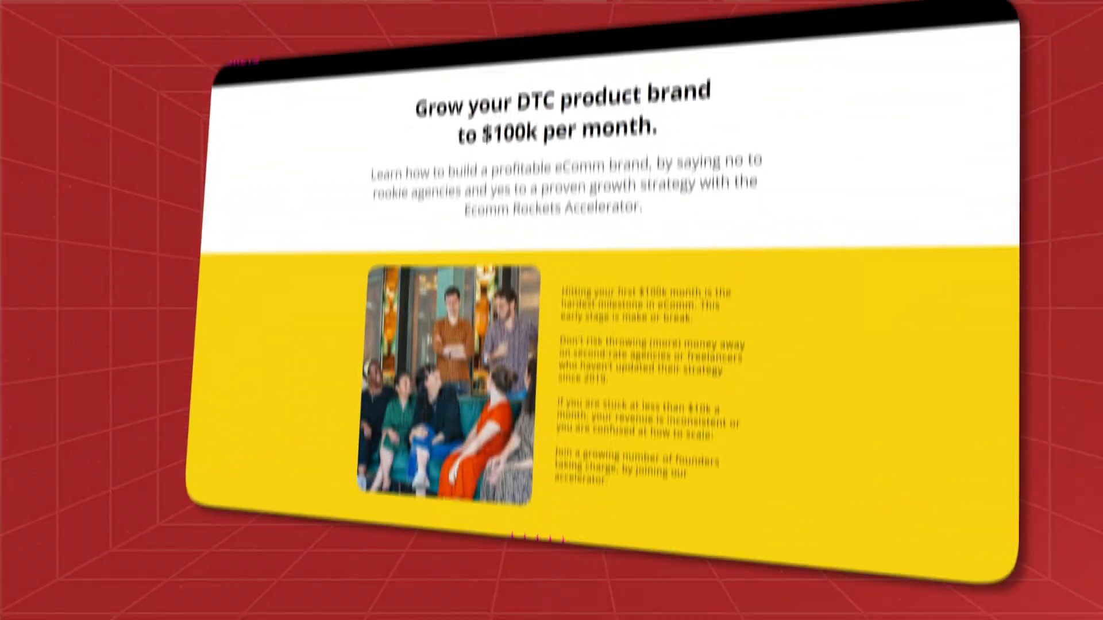
- Return to the Ads Manager campaigns overview
scroll("down", 3)
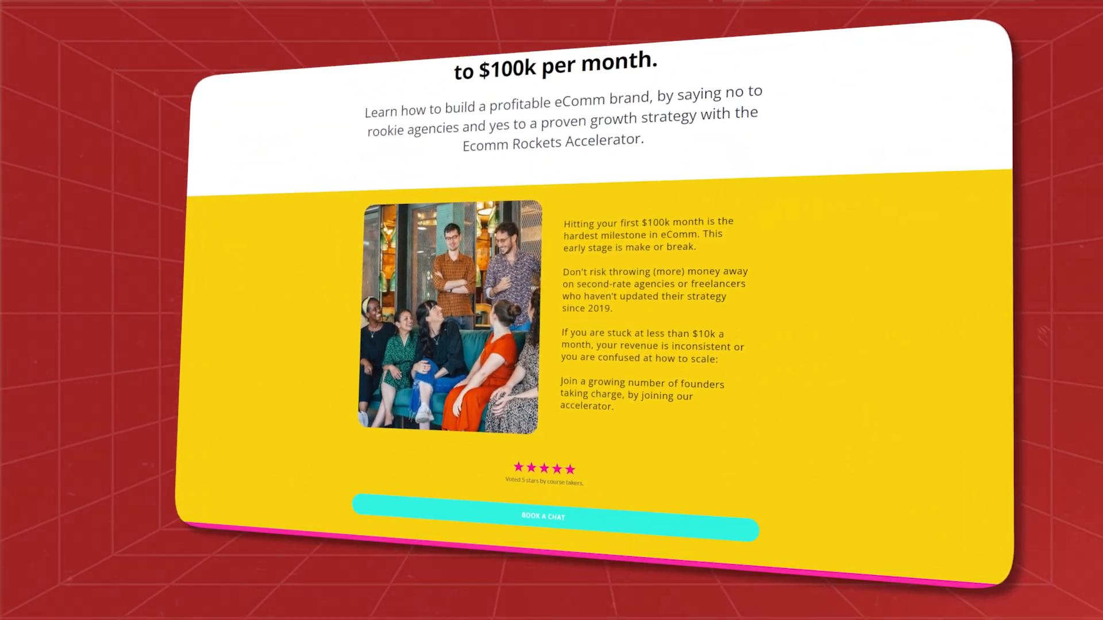
scroll("down", 3)
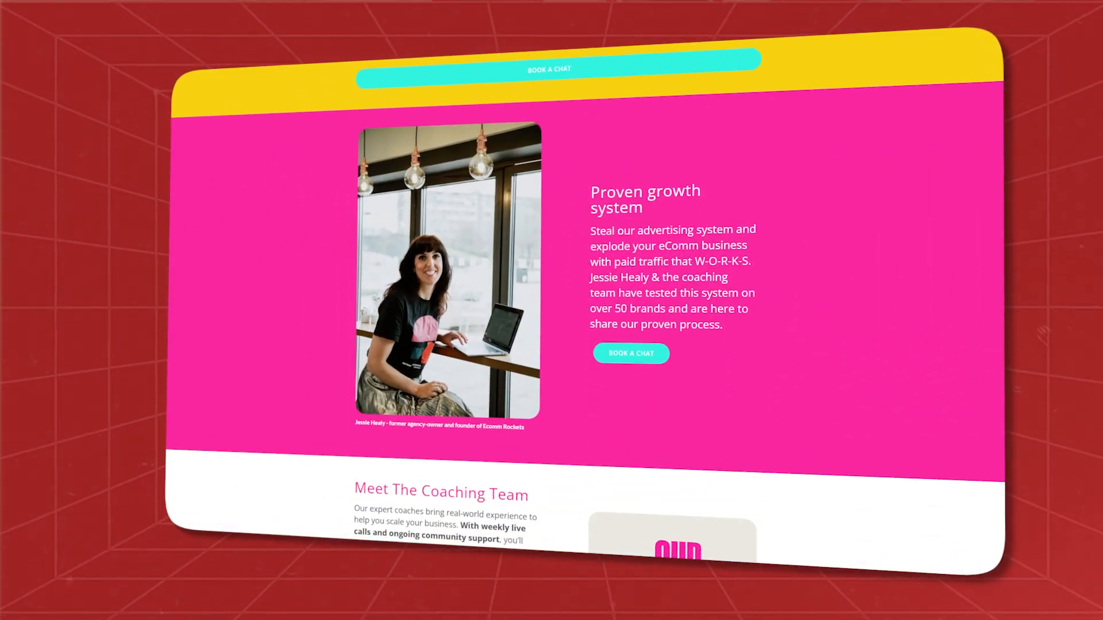
scroll("down", 3)
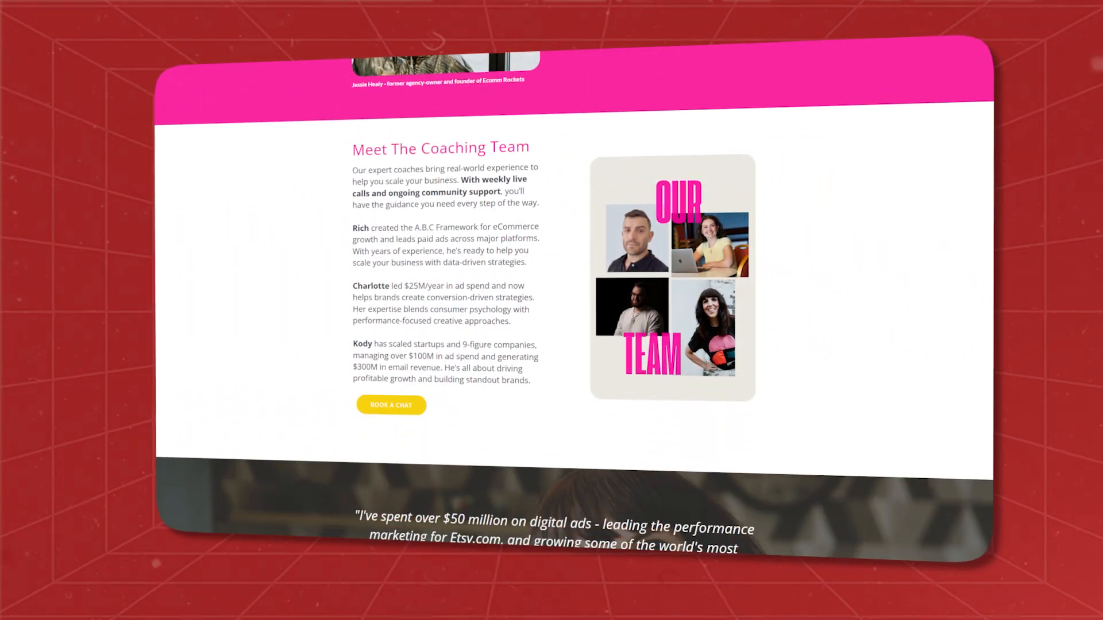
scroll("down", 3)
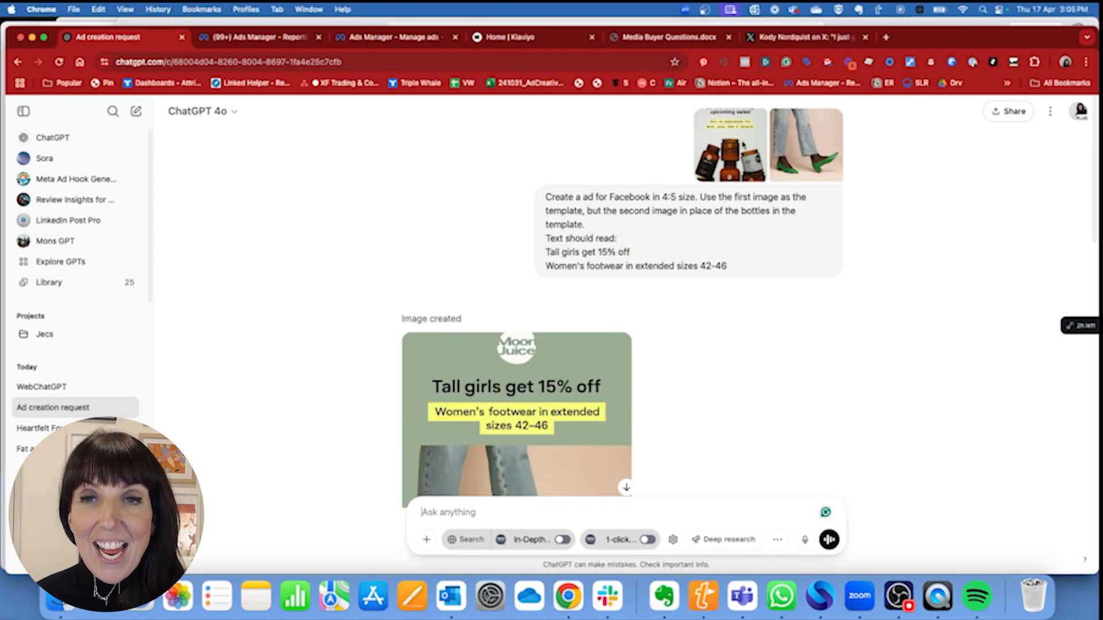
left_click(730, 144)
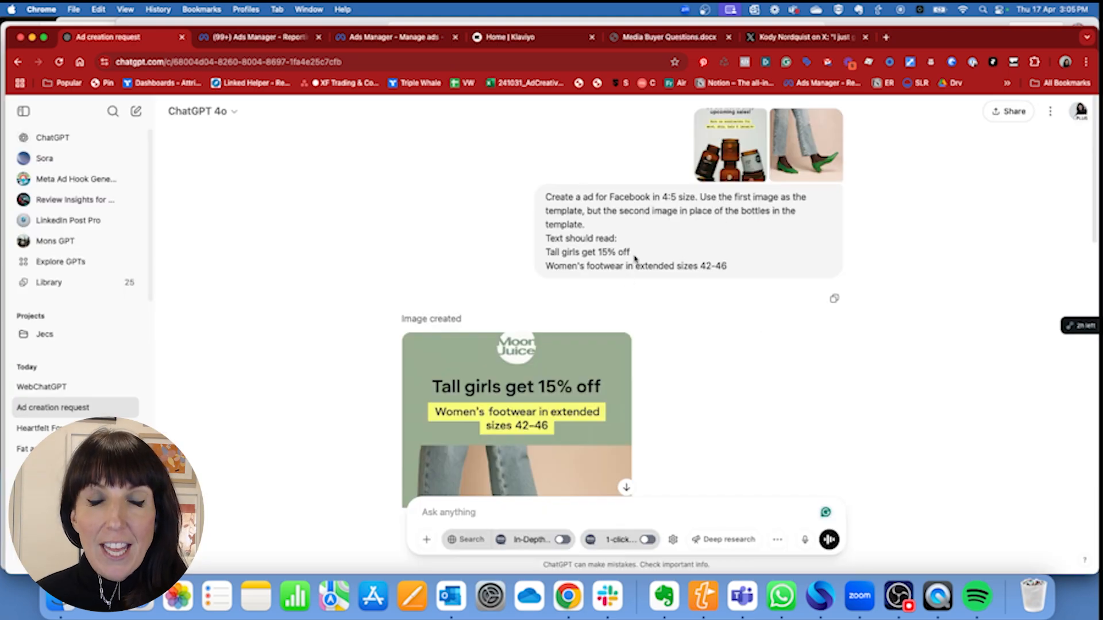
scroll("down", 3)
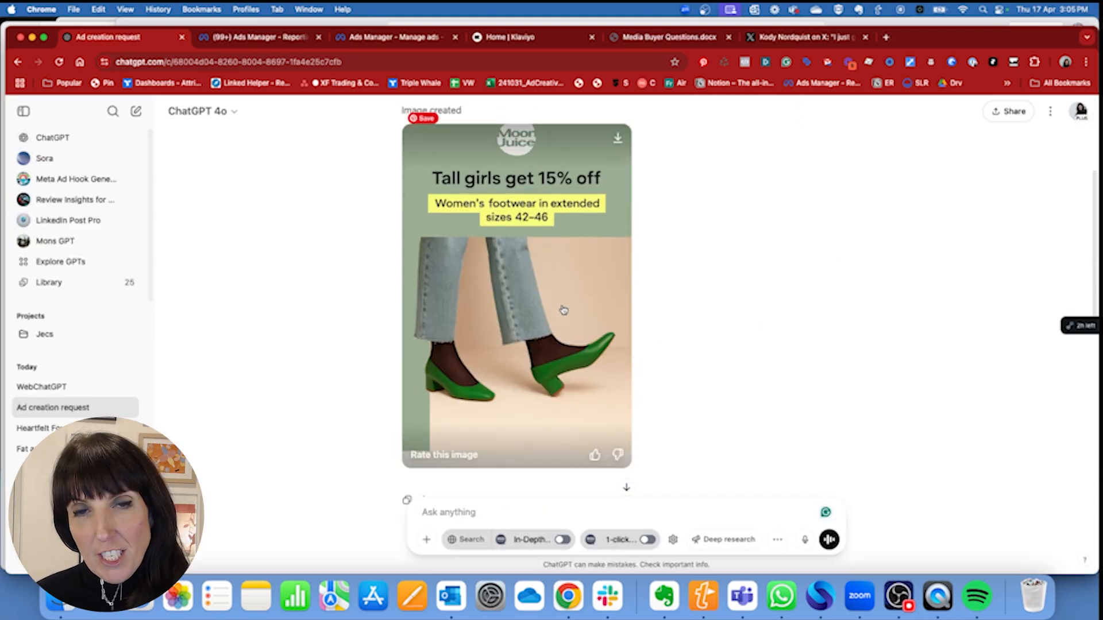
scroll("down", 3)
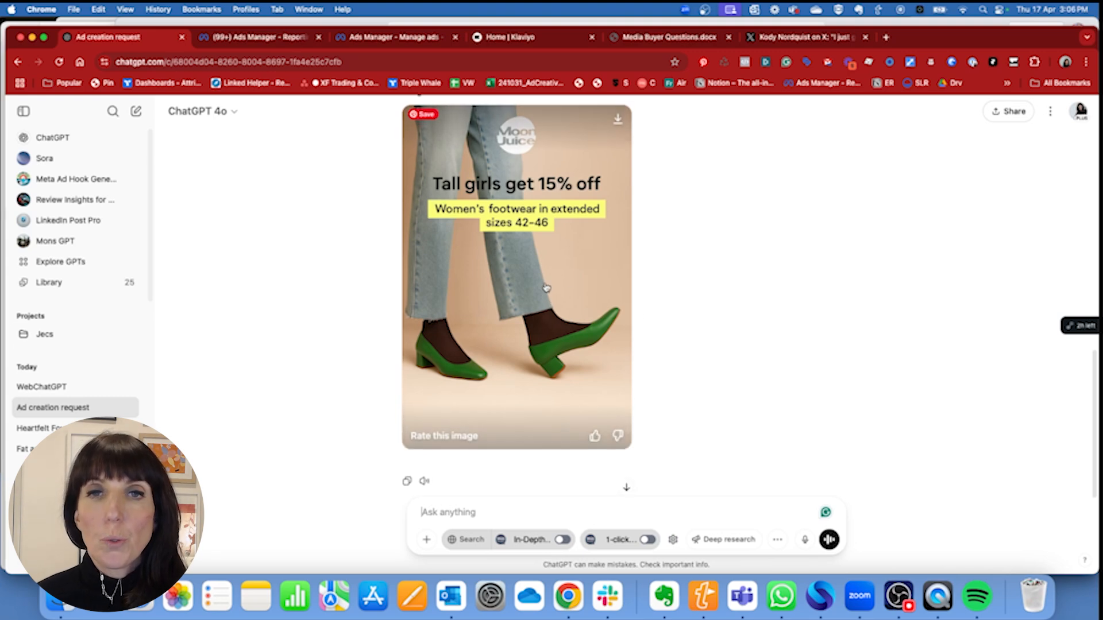
mouse_move(556, 279)
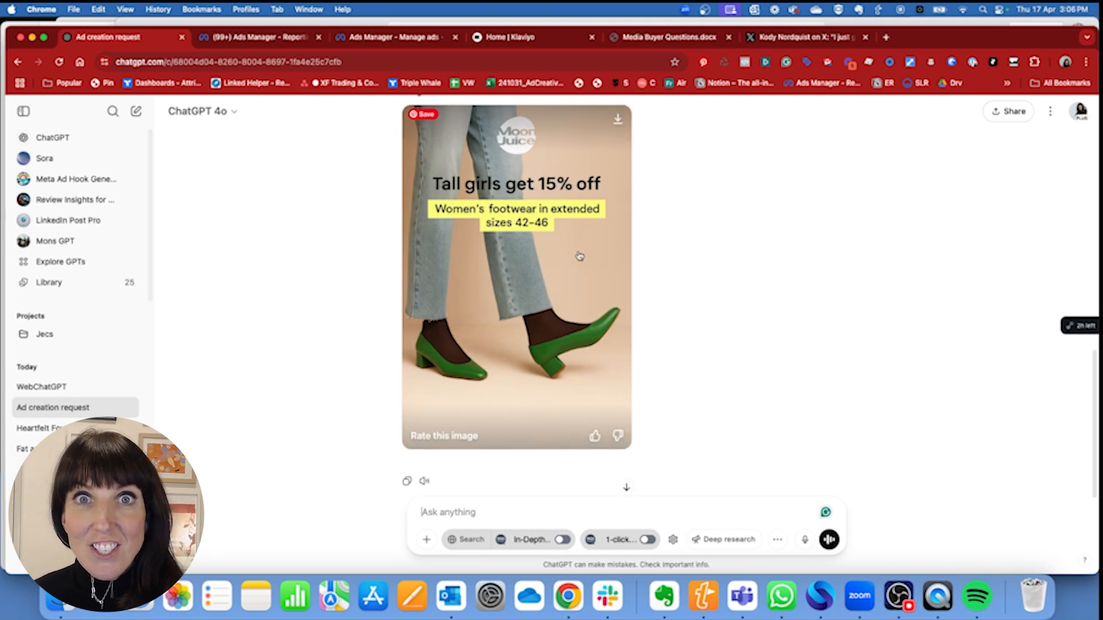
left_click(258, 36)
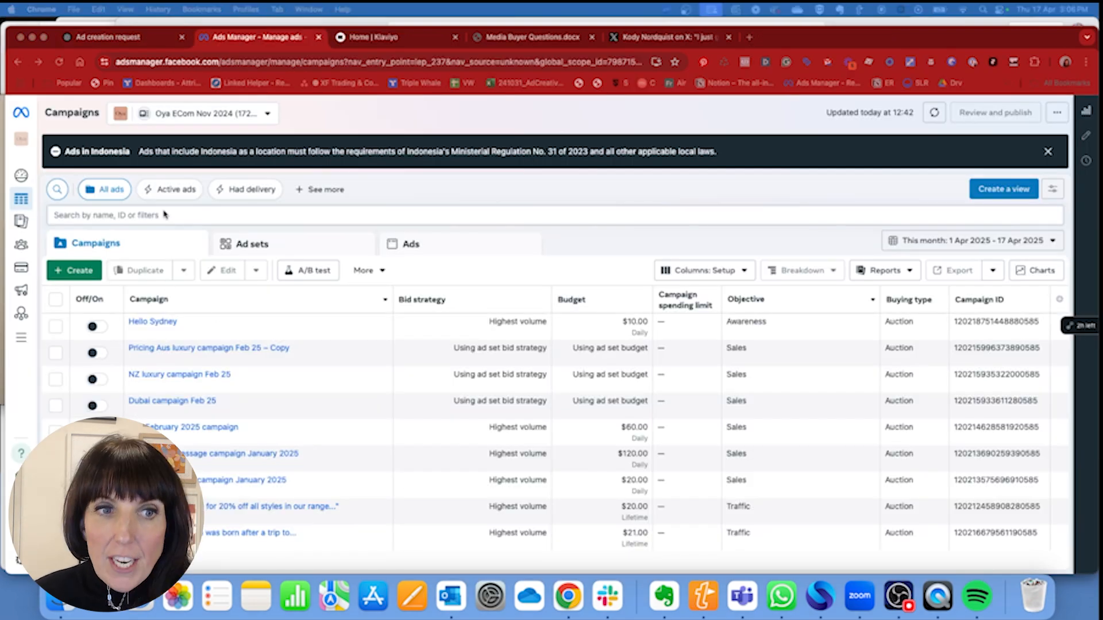
left_click(19, 198)
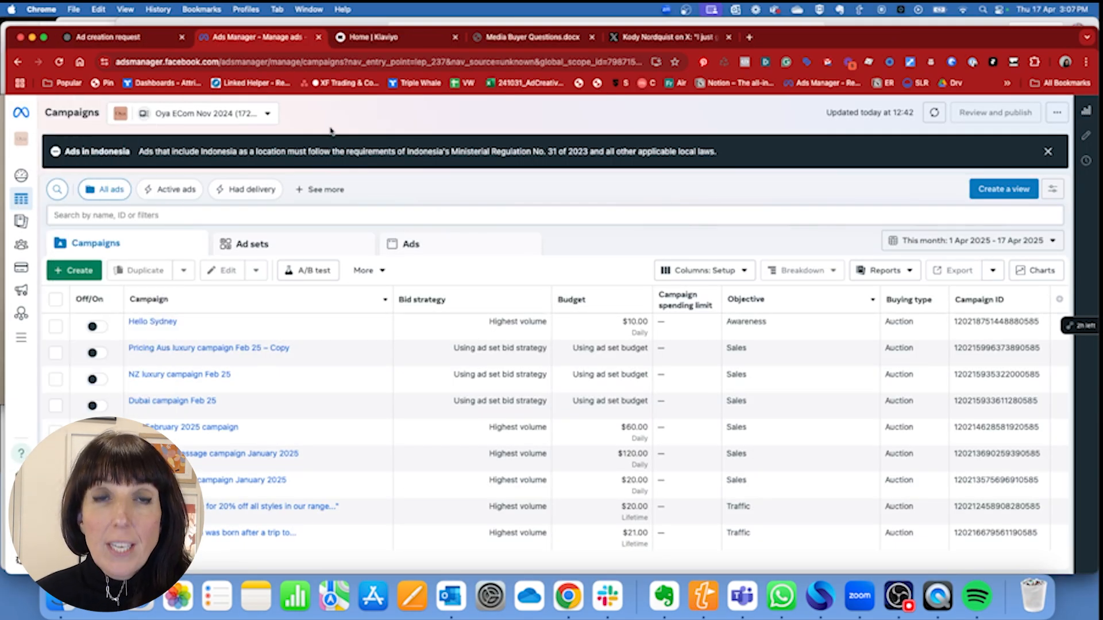
- Create a manual Leads campaign named 'Jessie Lead Campaign 17 April'
left_click(74, 270)
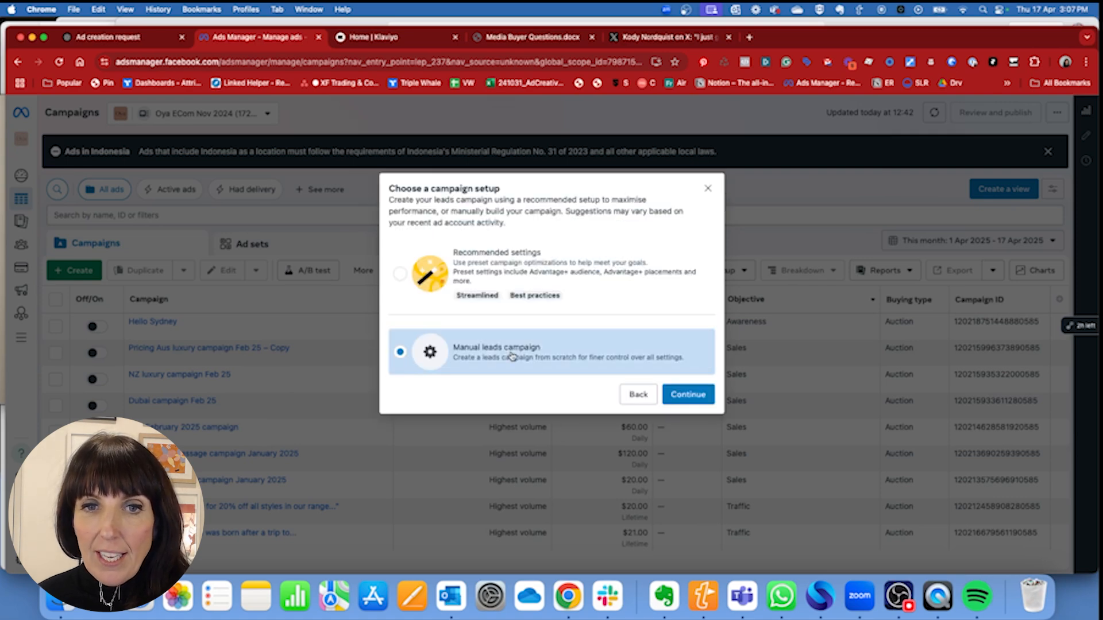
left_click(687, 394)
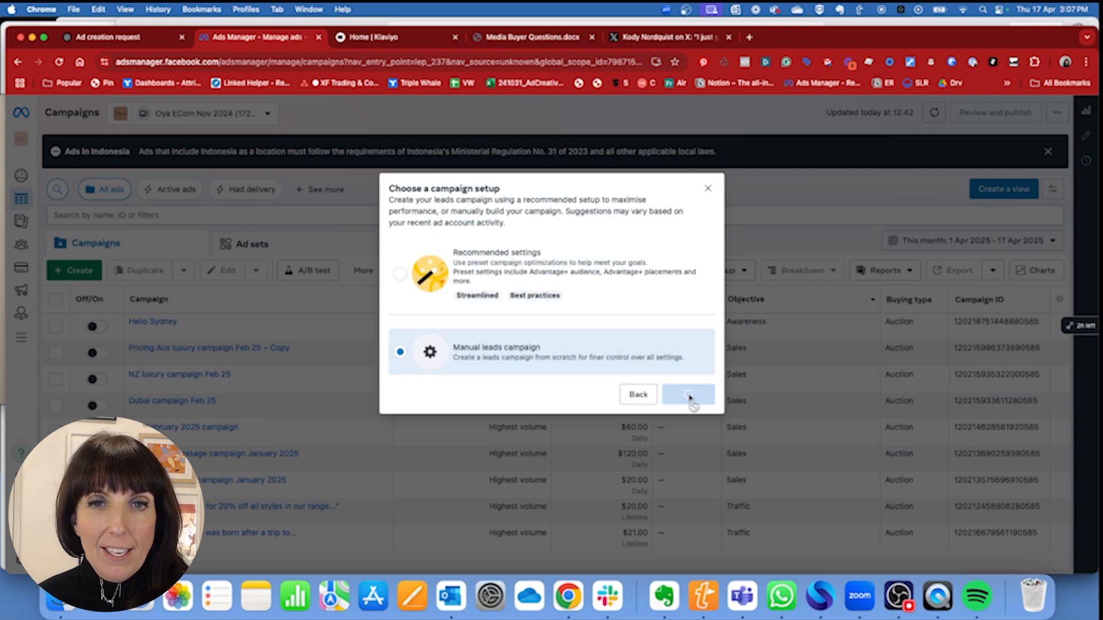
left_click(688, 394)
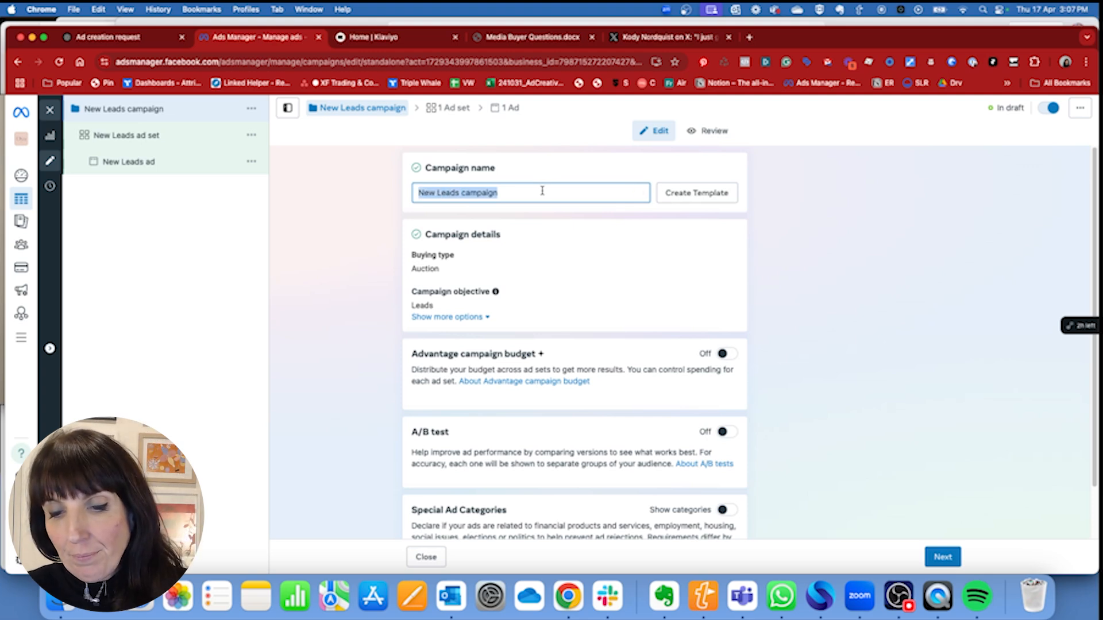
type("Jessie Lead Ca")
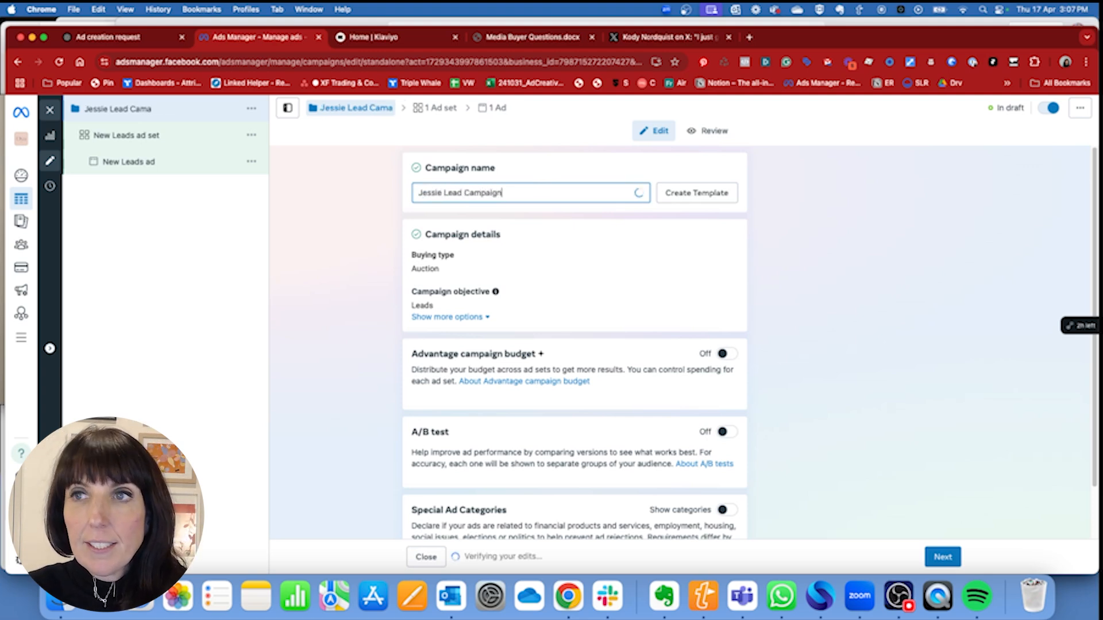
type("17 April")
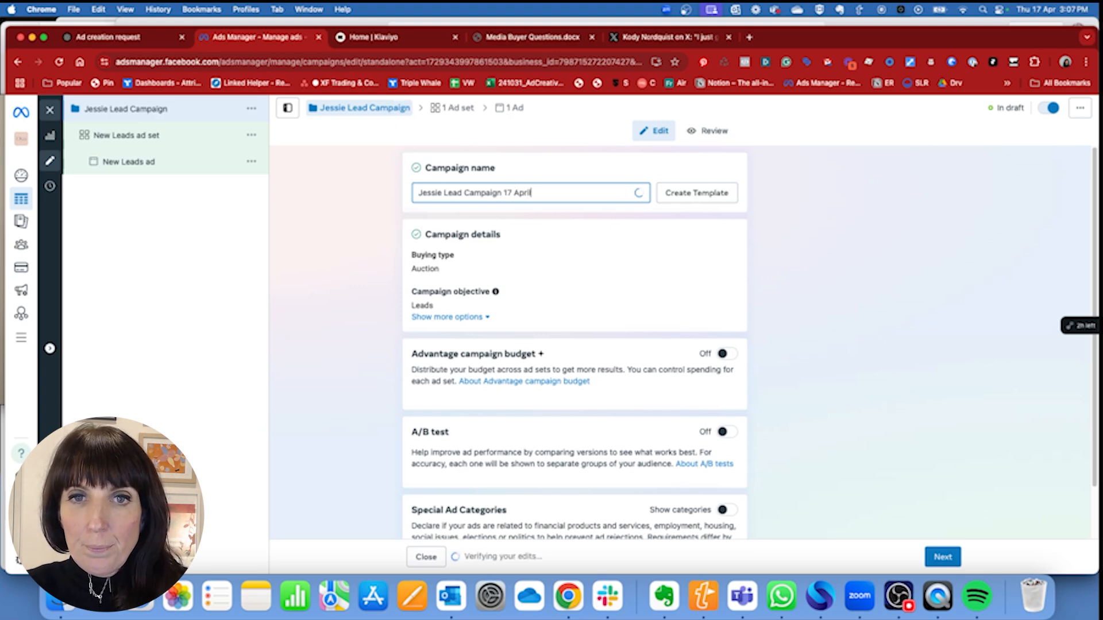
scroll("down", 3)
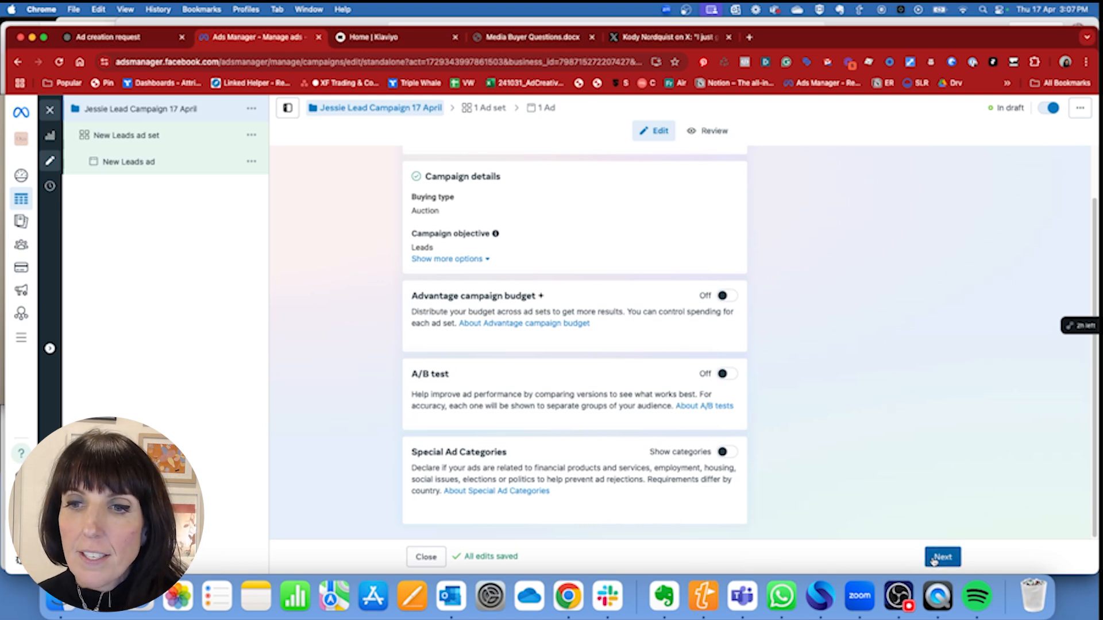
- Set the ad set to collect leads via Instant forms and accept the lead ads terms
left_click(943, 557)
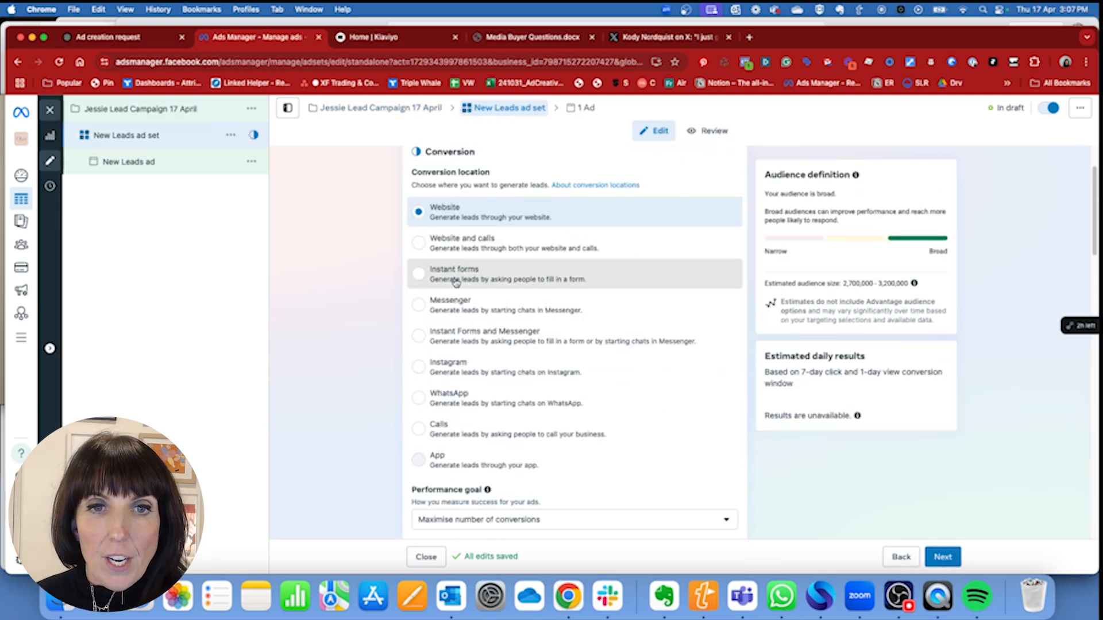
left_click(418, 275)
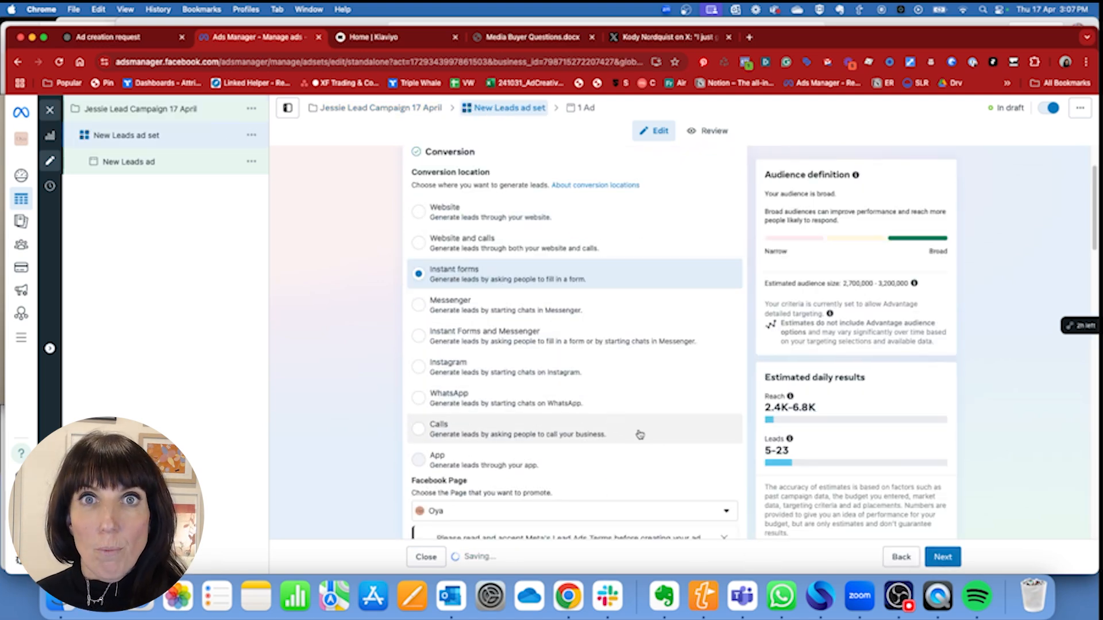
scroll("down", 3)
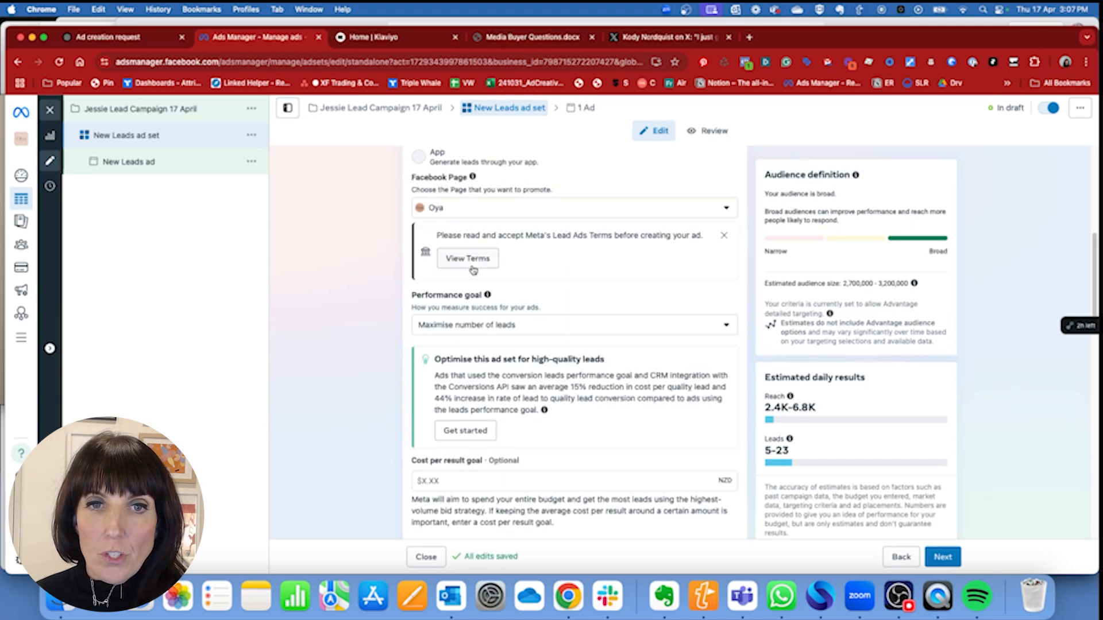
left_click(467, 259)
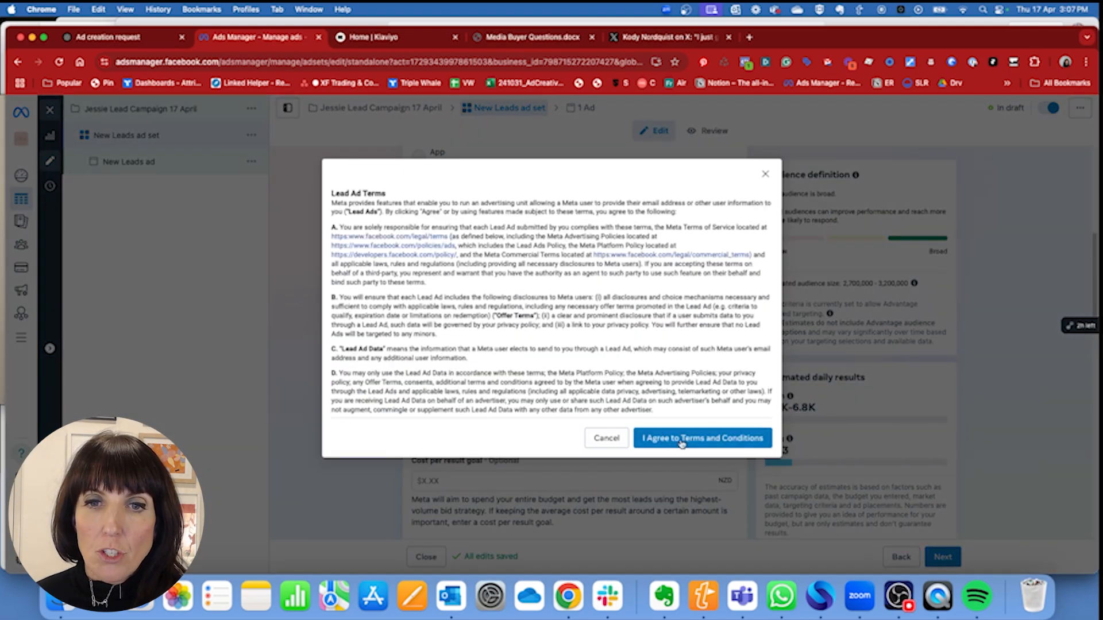
left_click(702, 438)
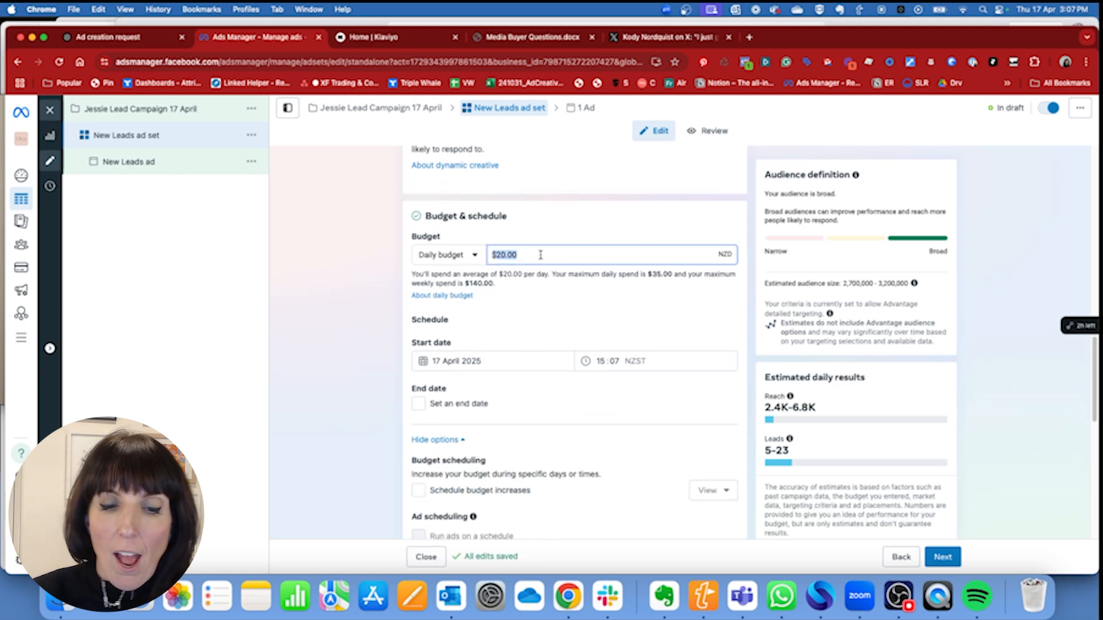
- Set the daily budget to $10 and review audience and placements
type("10")
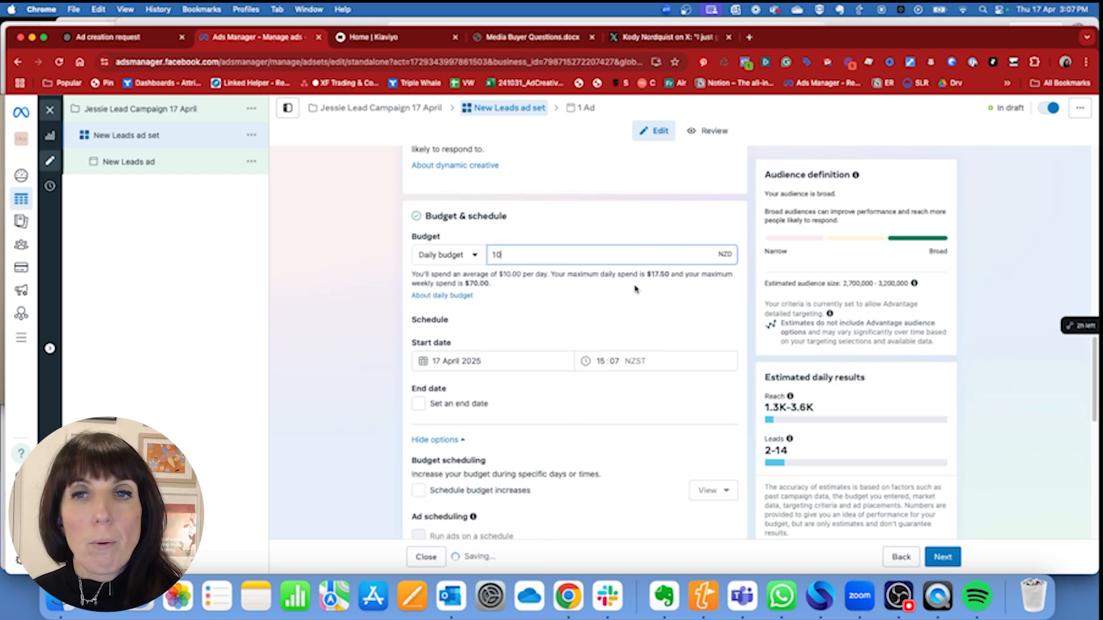
scroll("down", 3)
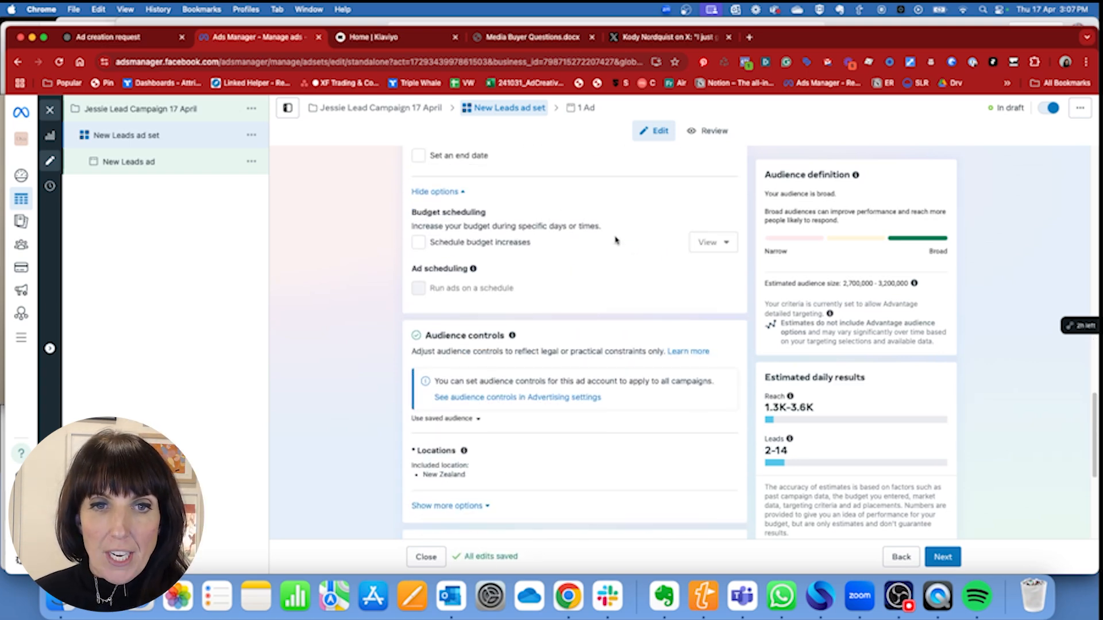
scroll("down", 3)
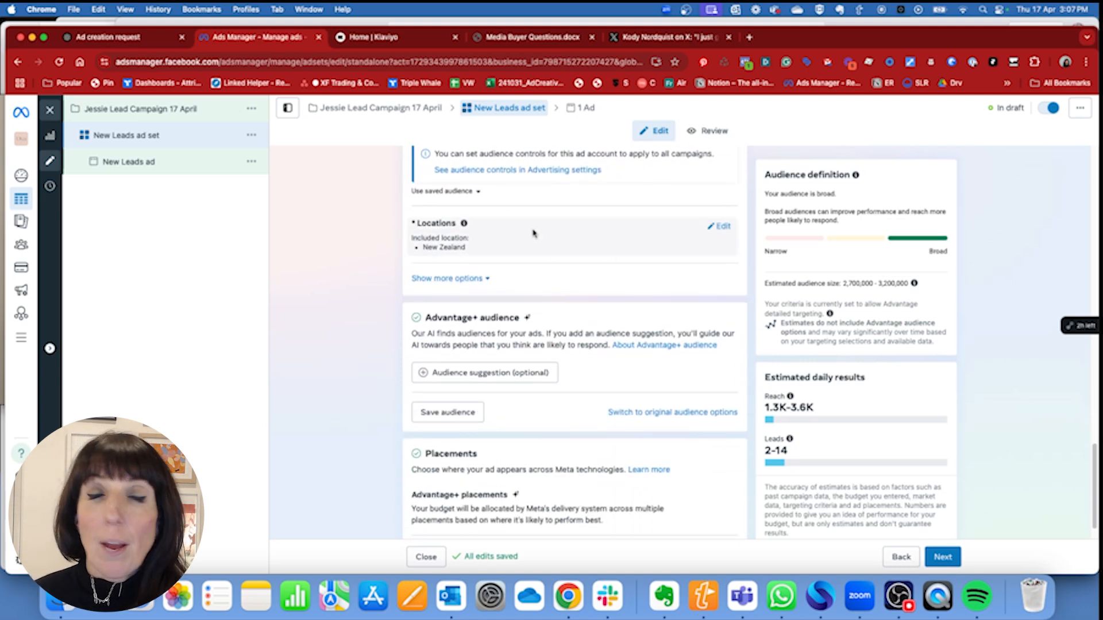
mouse_move(561, 239)
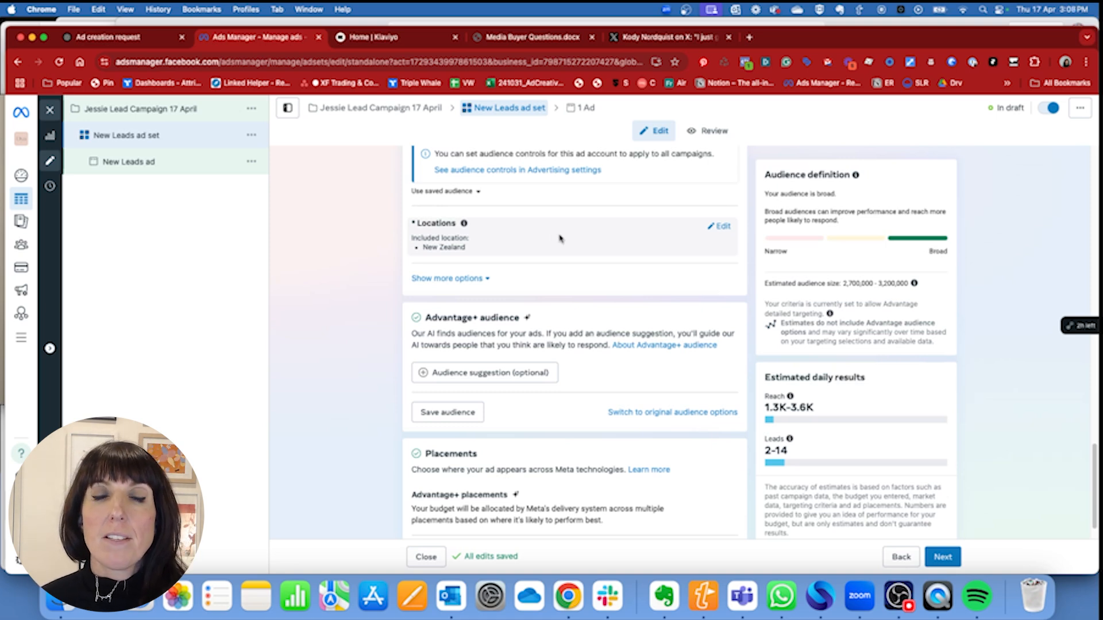
scroll("down", 3)
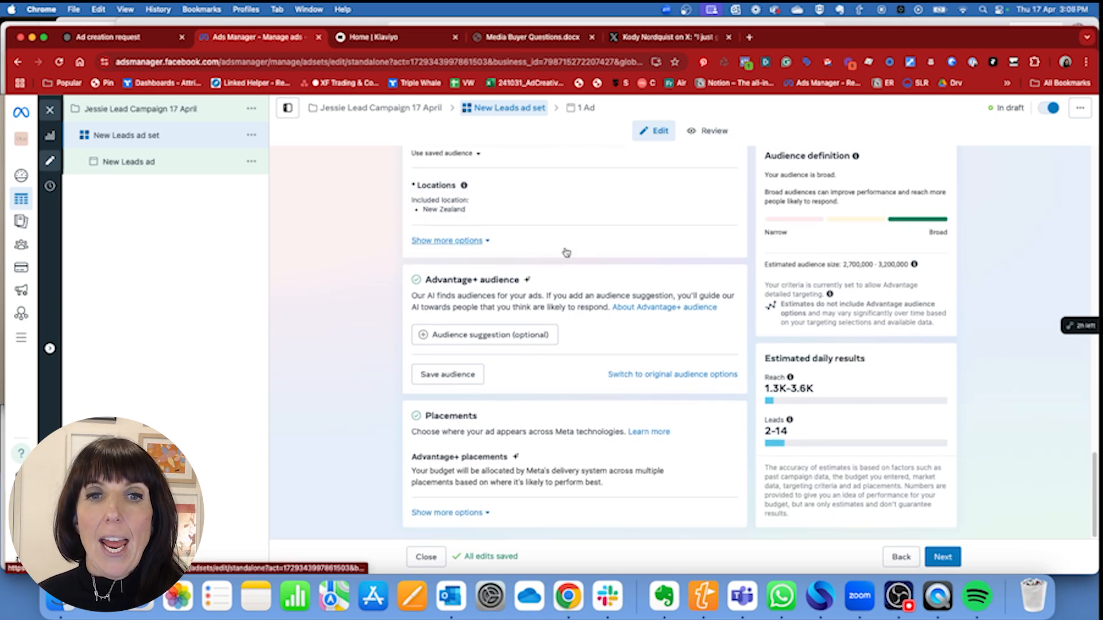
mouse_move(505, 387)
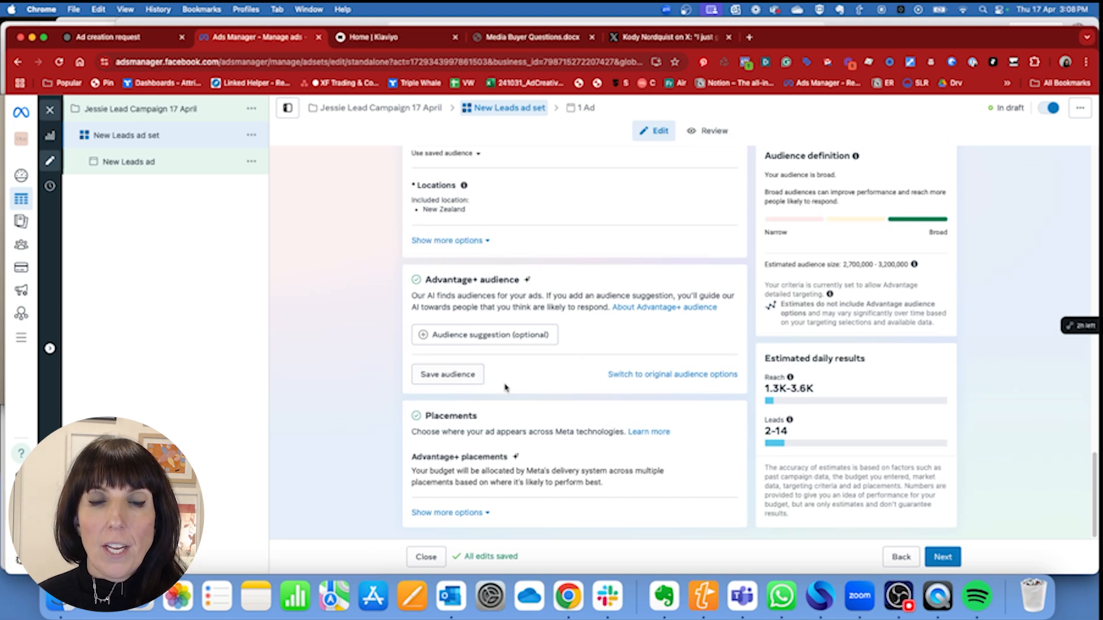
mouse_move(597, 329)
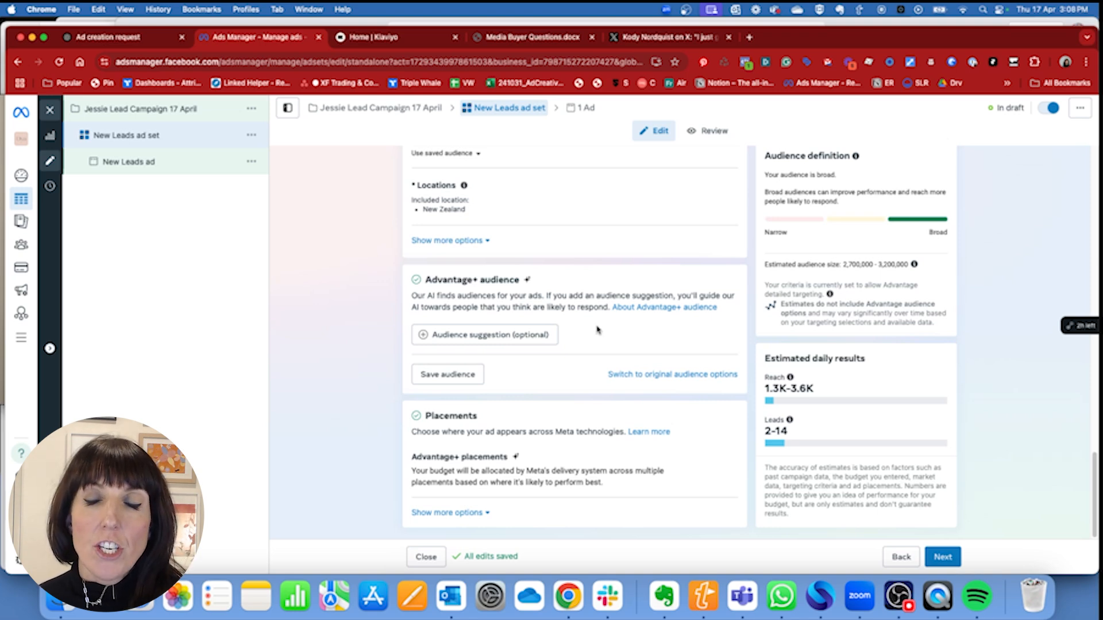
mouse_move(630, 234)
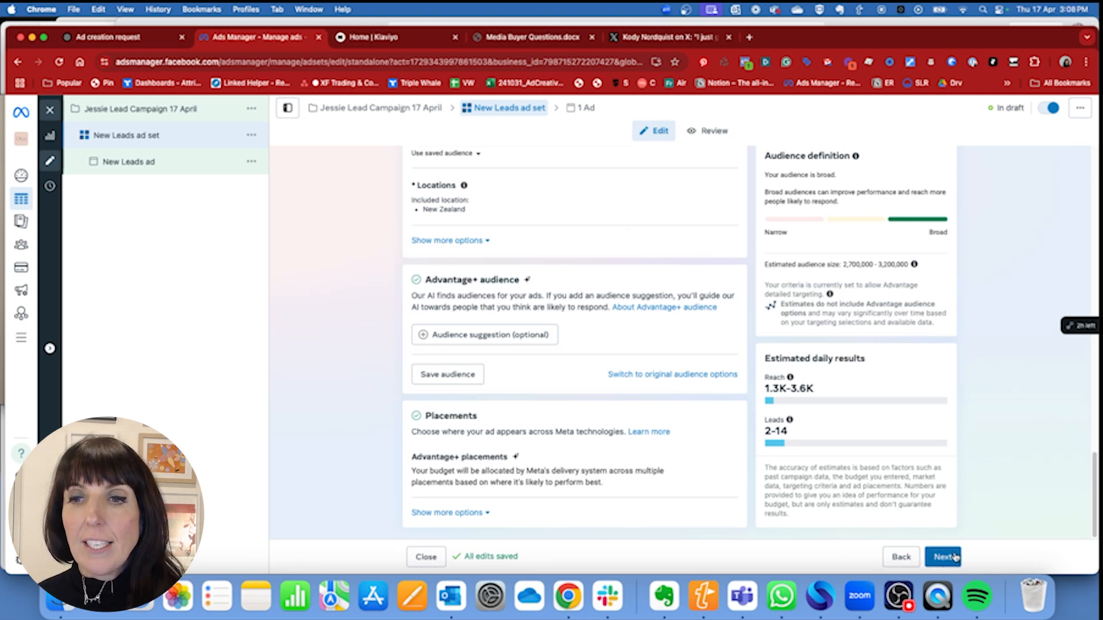
- Upload the green-shoe 'Tall girls get 15% off' image from the computer as the ad media
left_click(944, 557)
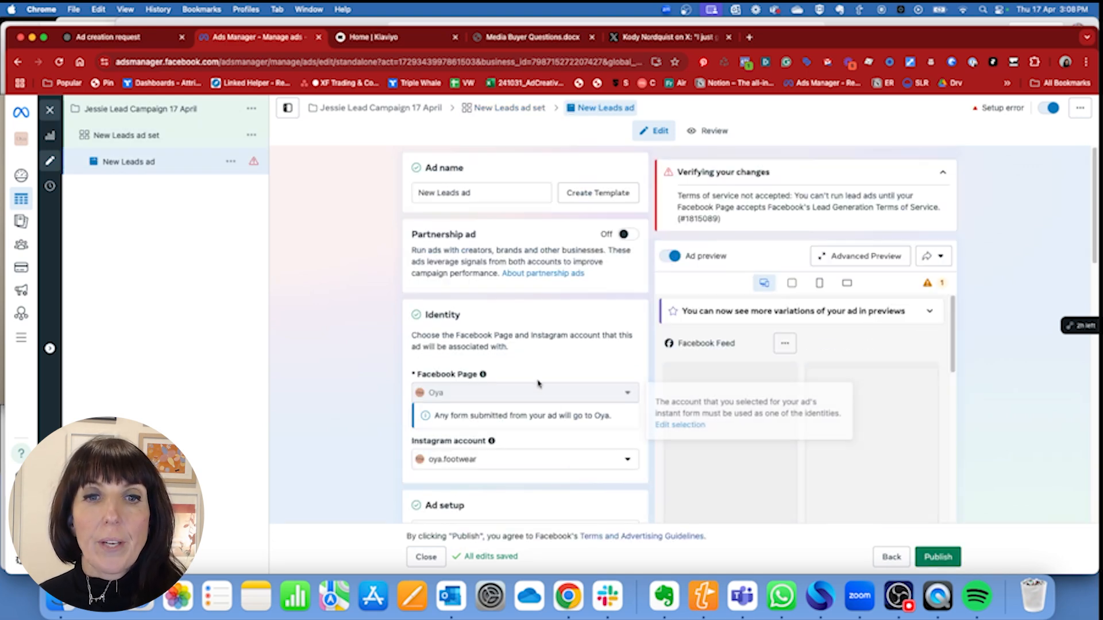
scroll("down", 3)
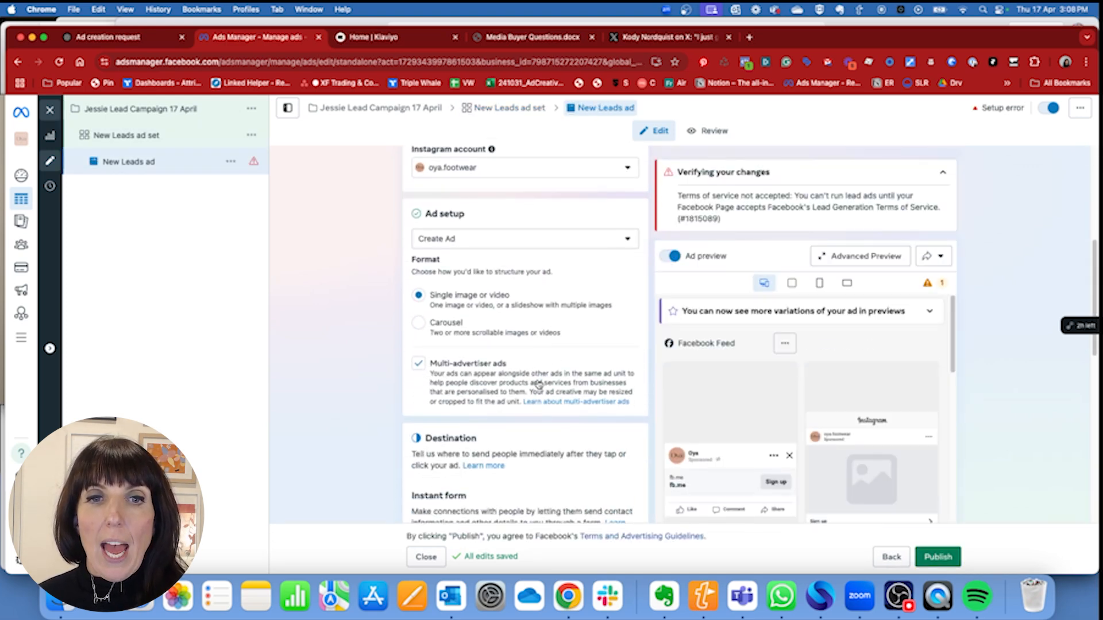
scroll("down", 3)
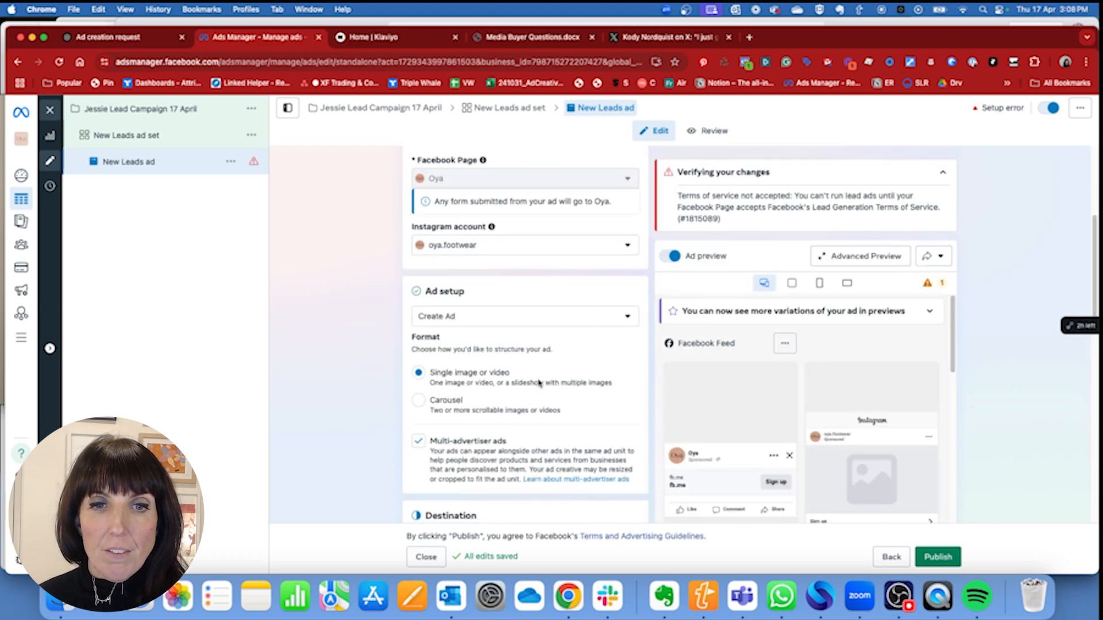
scroll("down", 3)
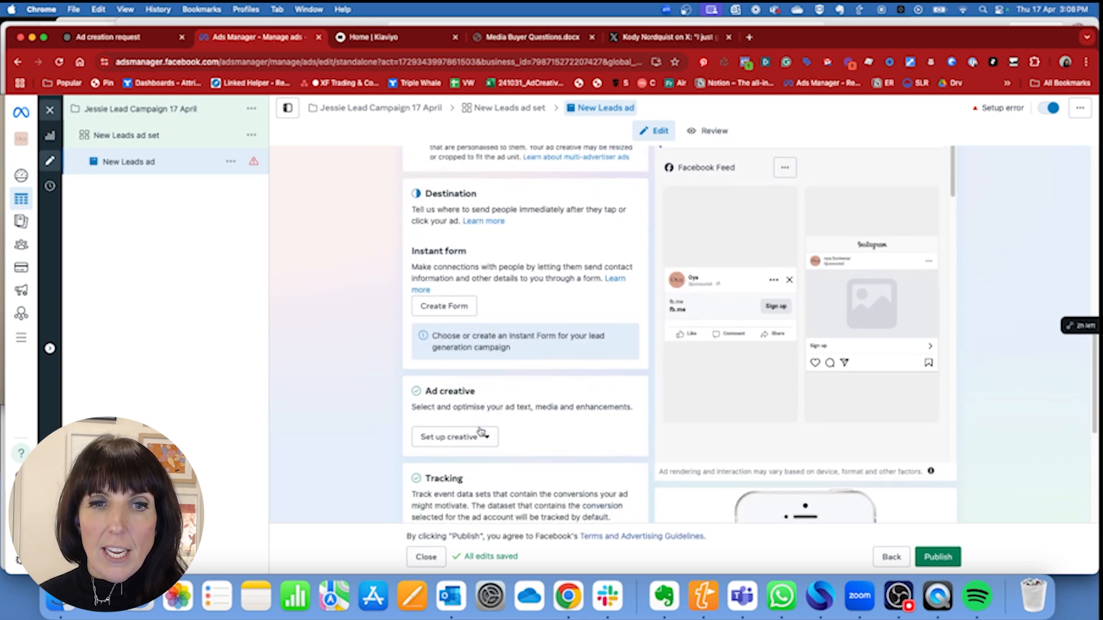
left_click(455, 436)
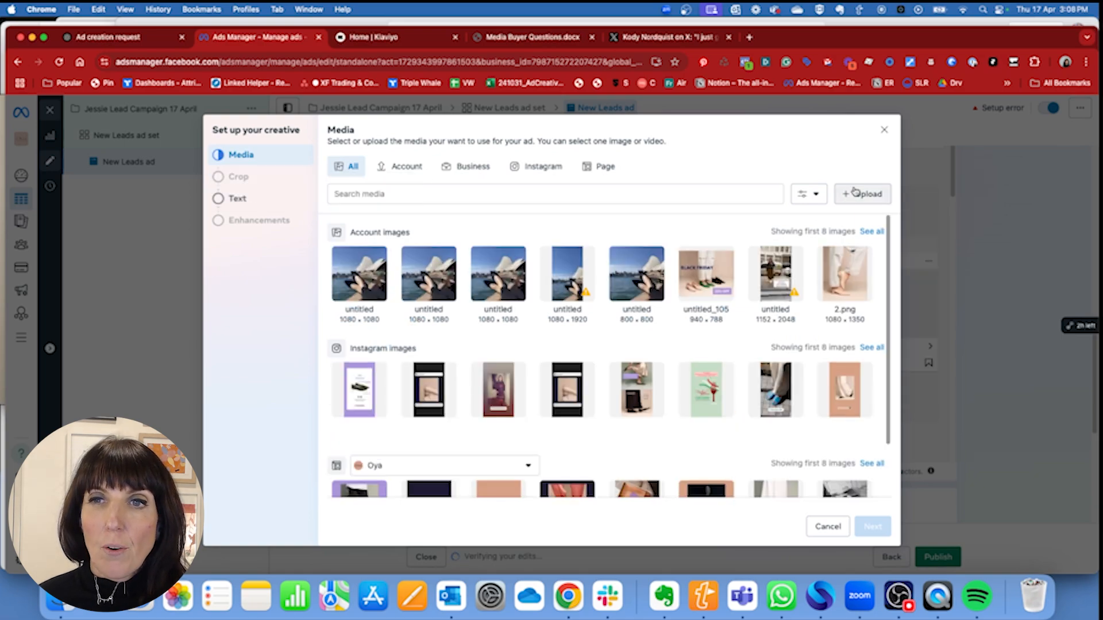
left_click(863, 193)
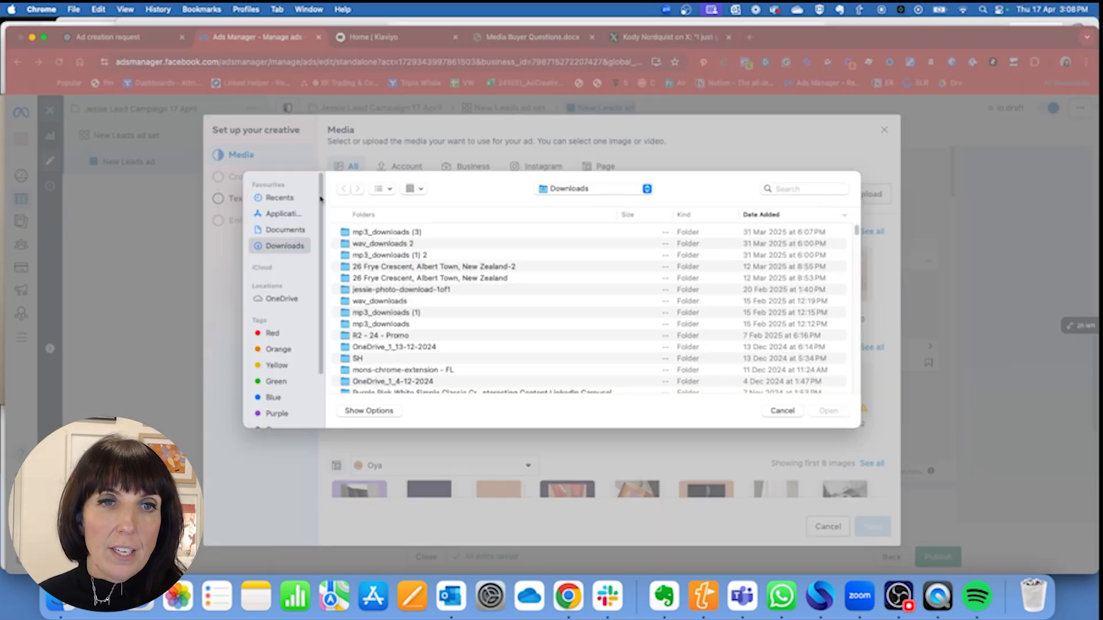
left_click(782, 410)
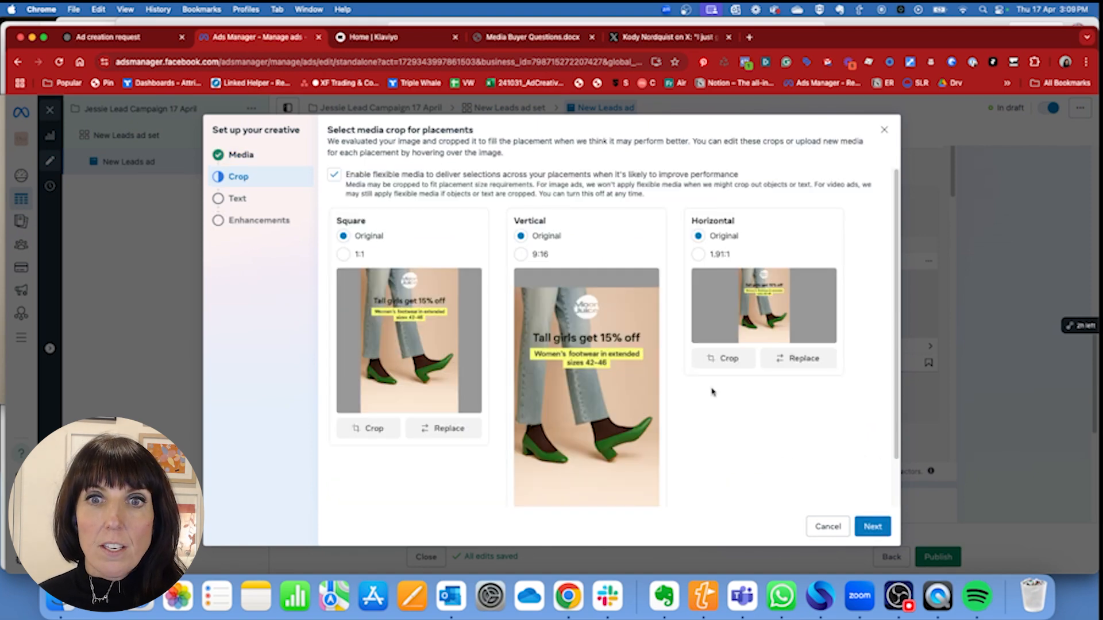
- Apply 9:16 vertical, 1:1 square and 1.91:1 horizontal crops to the shoe image
scroll("down", 3)
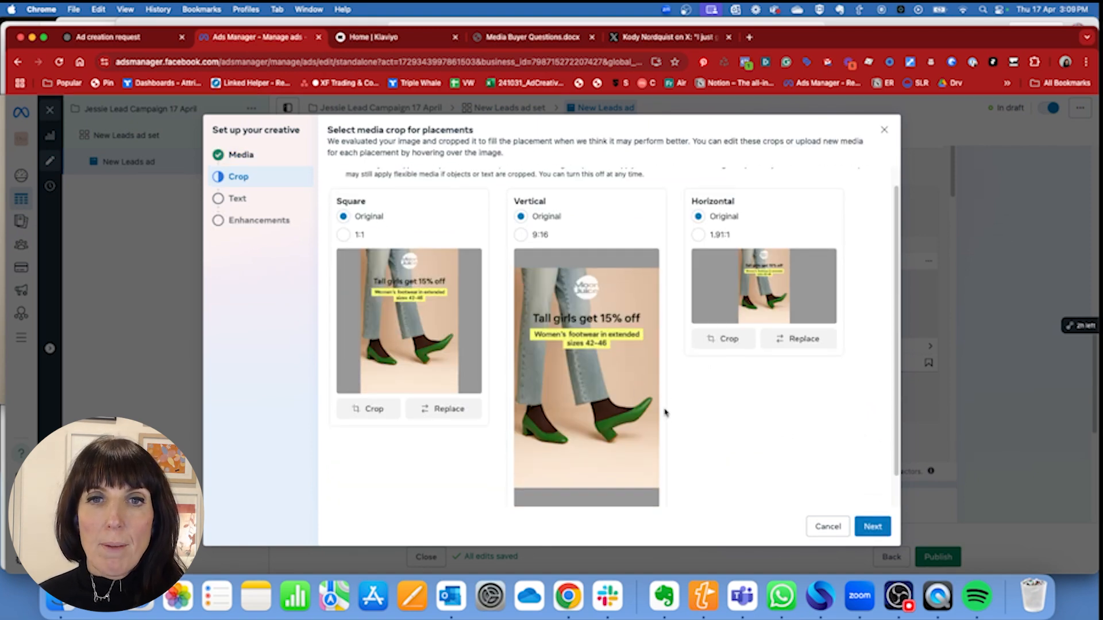
left_click(520, 213)
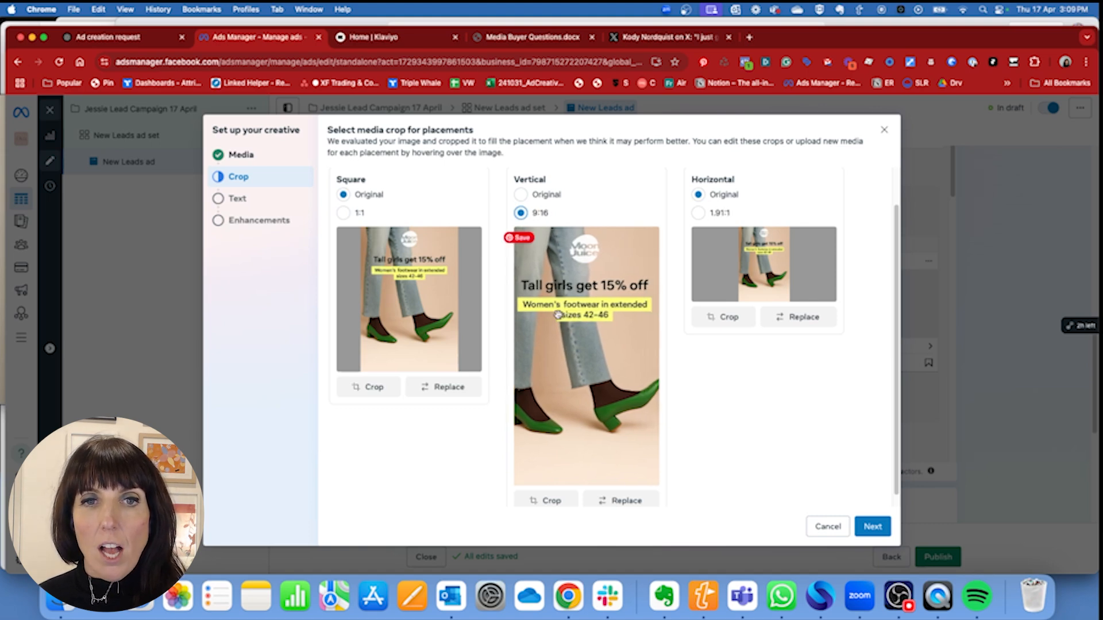
left_click(343, 213)
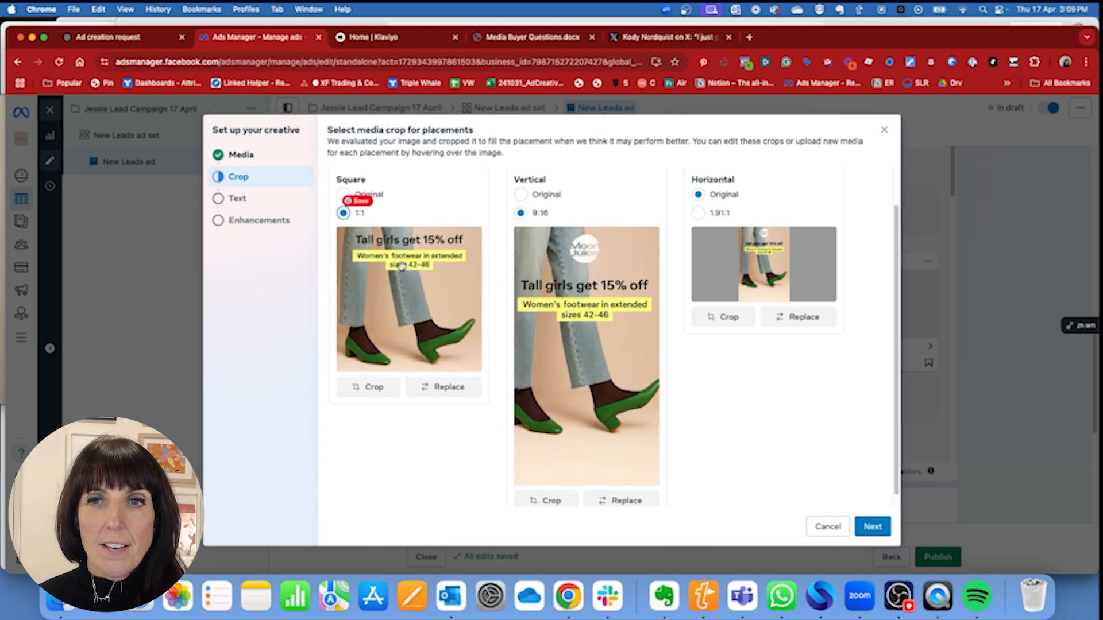
left_click(698, 213)
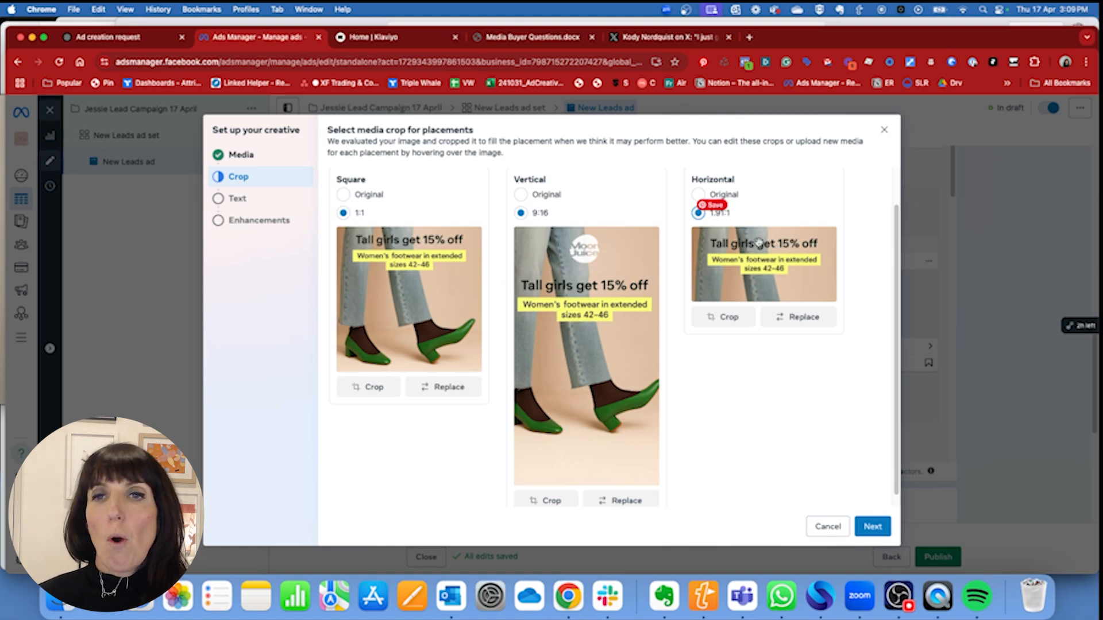
left_click(799, 316)
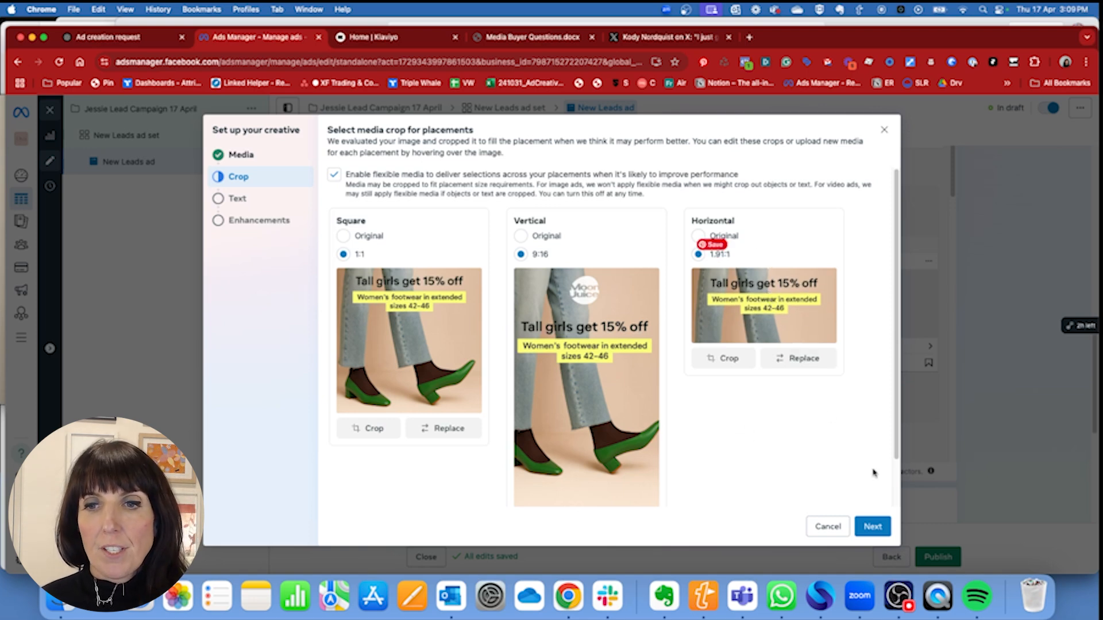
left_click(872, 526)
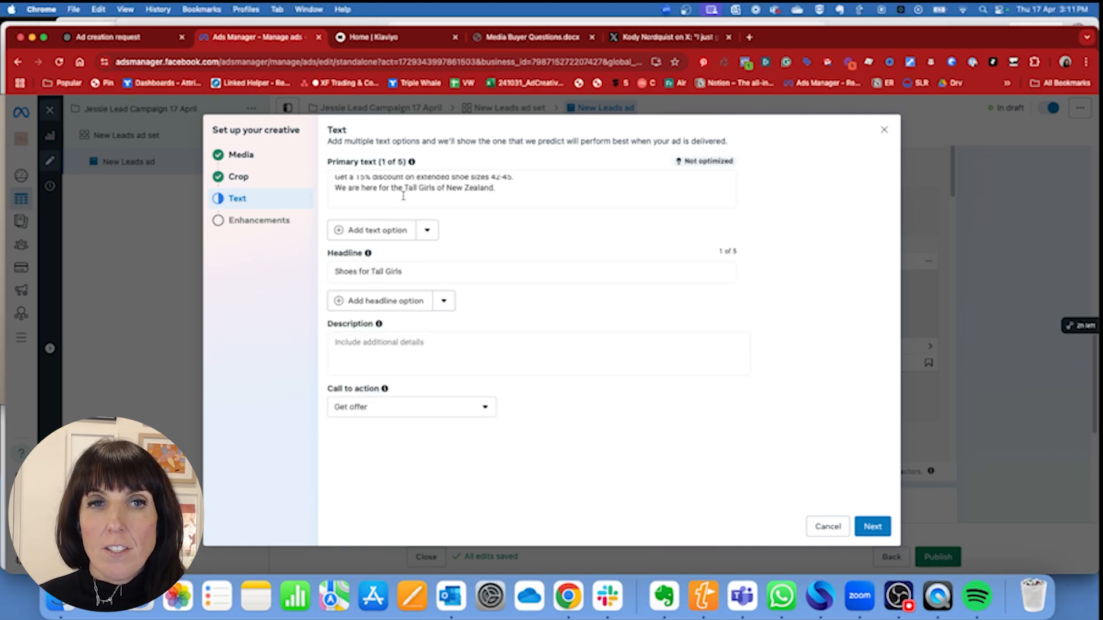
- Review the primary text and turn off the music enhancement, confirming in the popup
left_click(403, 195)
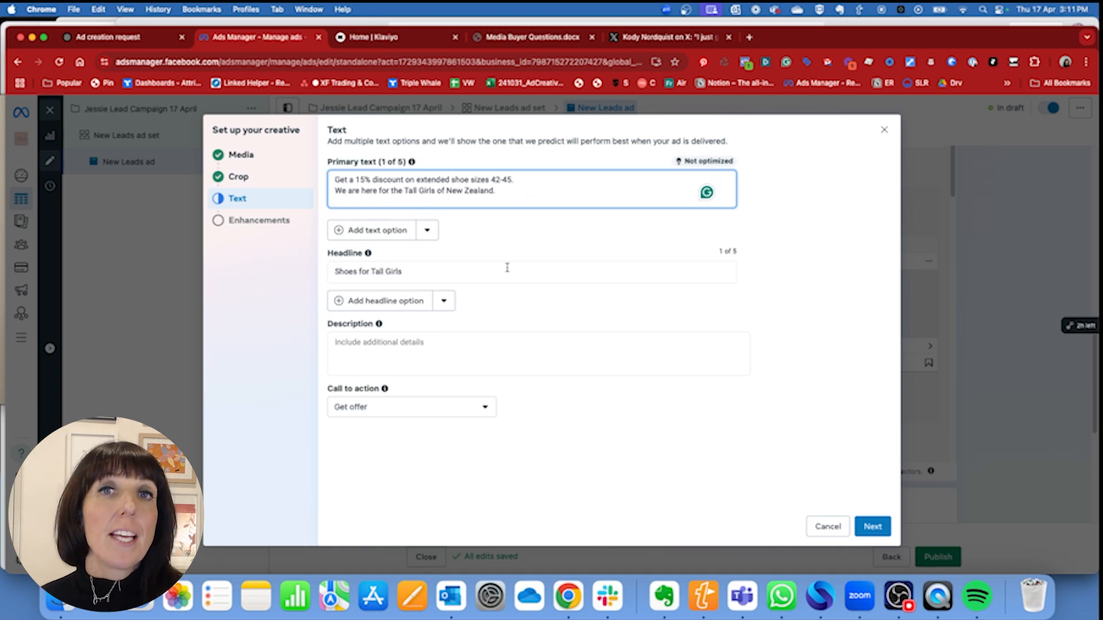
mouse_move(389, 308)
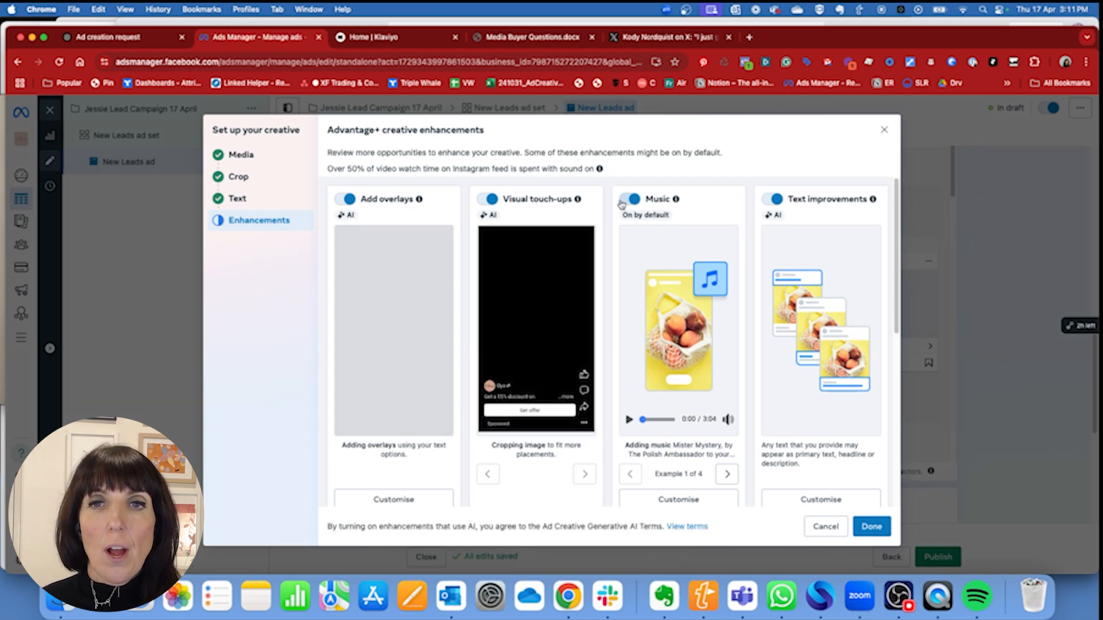
left_click(626, 199)
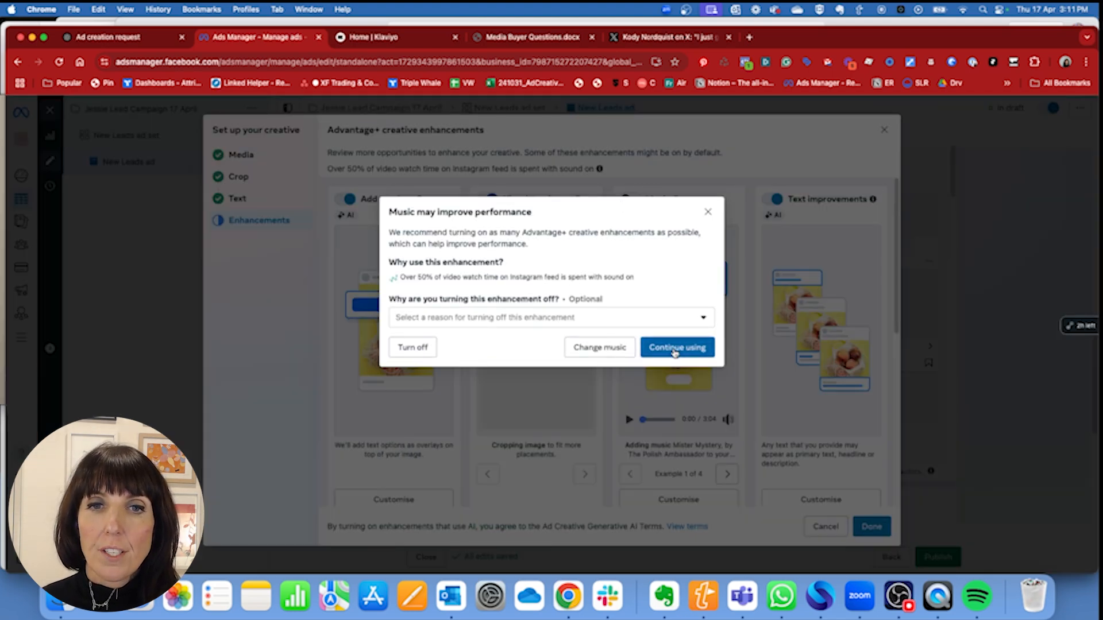
left_click(677, 347)
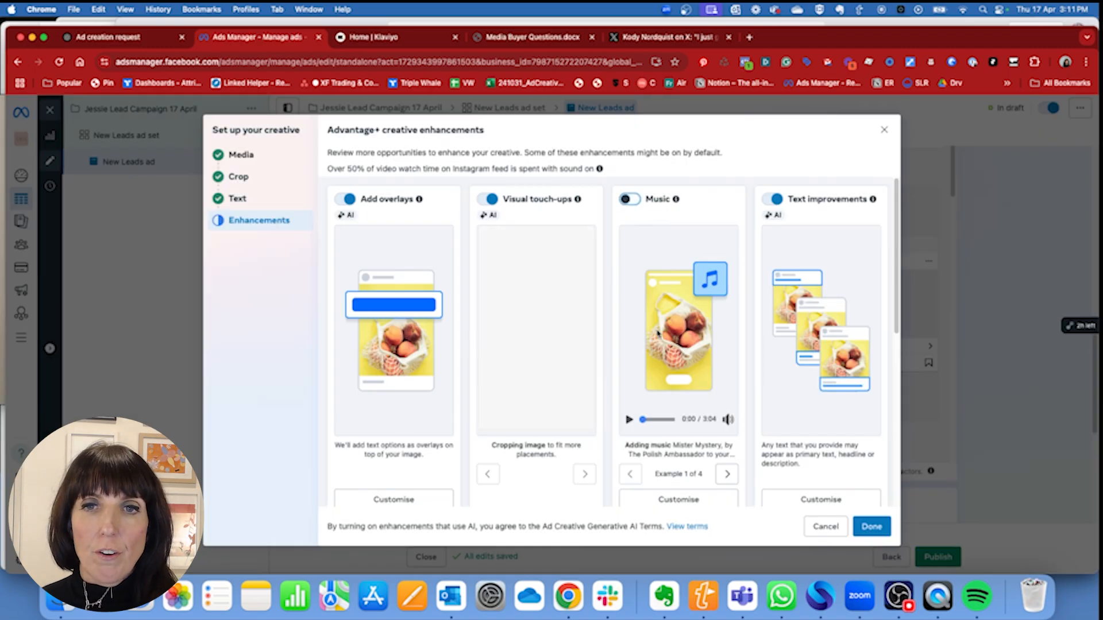
scroll("down", 3)
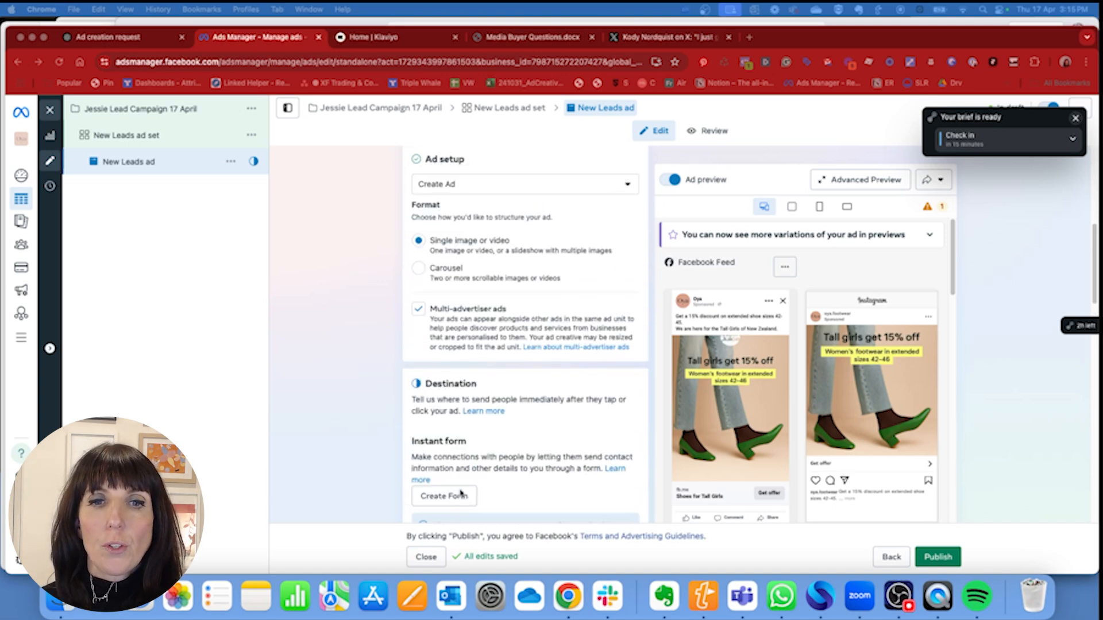
- Create a More volume instant form with intro greeting 'Get 15% of shoes for tall women'
left_click(444, 496)
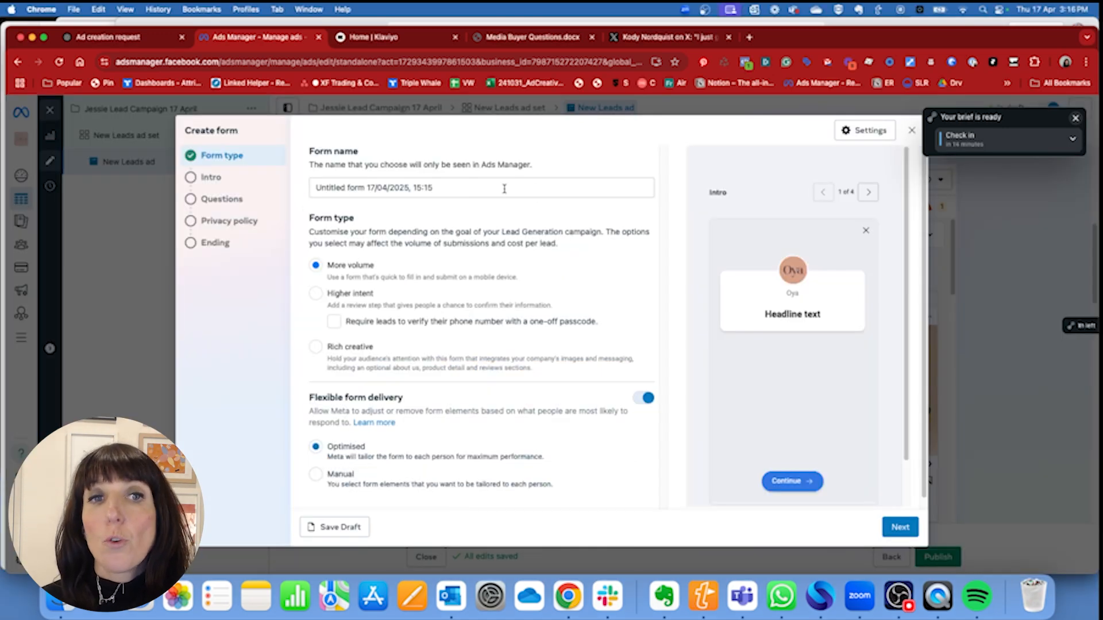
mouse_move(366, 268)
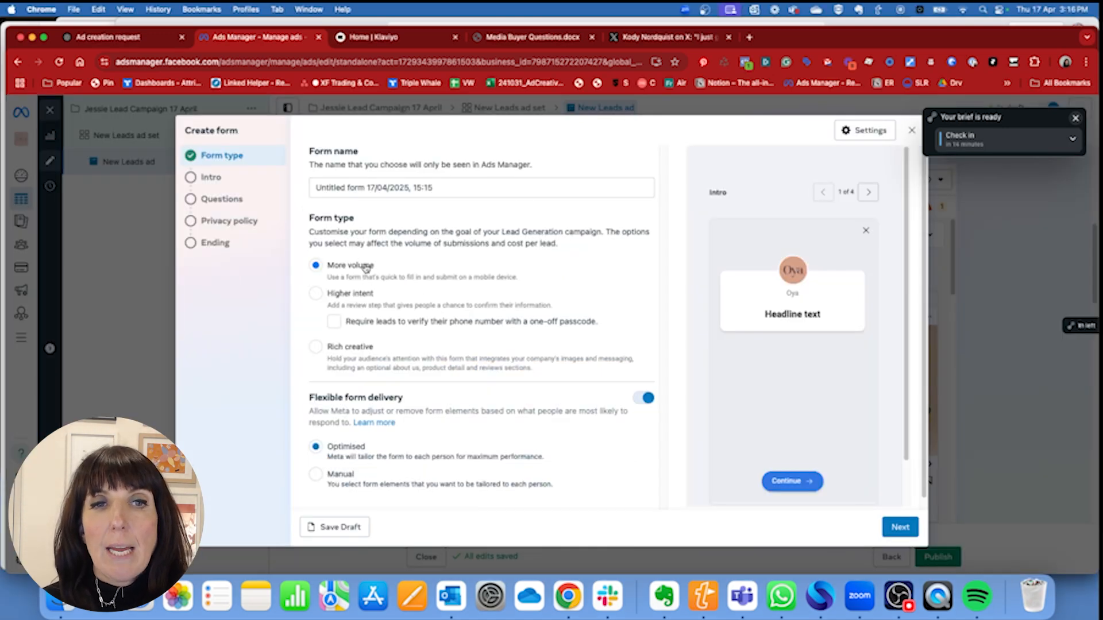
scroll("down", 3)
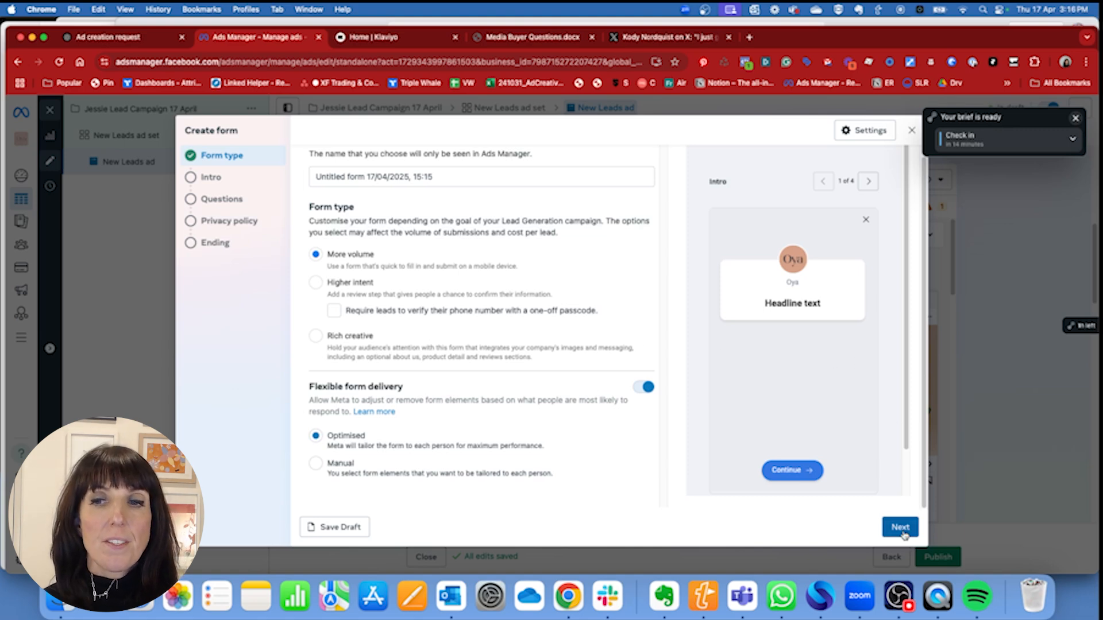
left_click(901, 526)
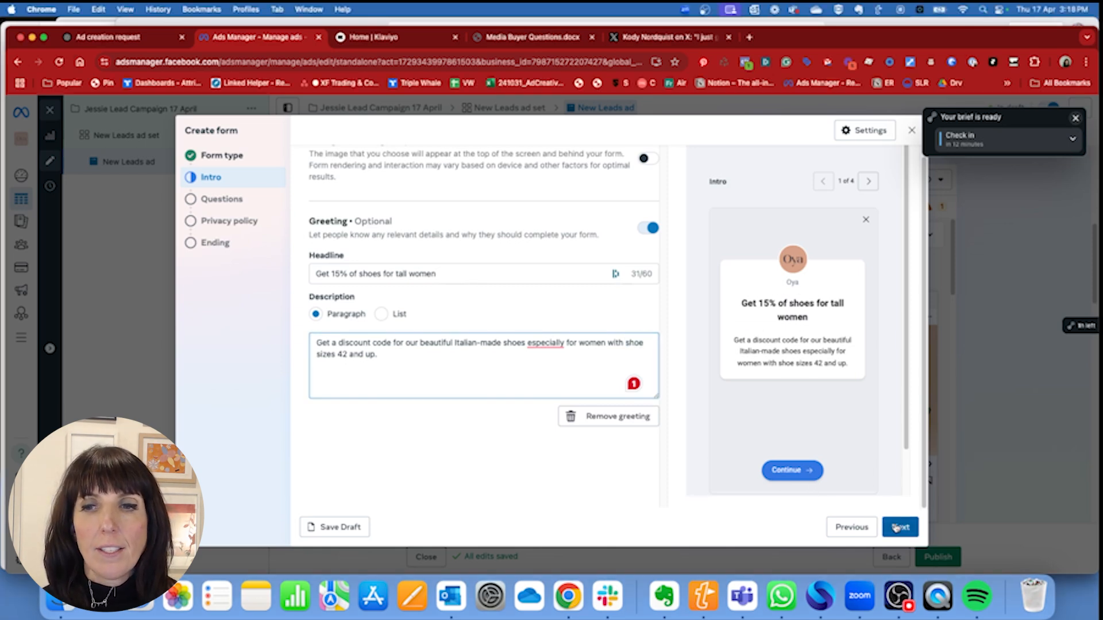
- Write the contact information description 'Join our mailing list for tall women - get 15% off.'
left_click(900, 527)
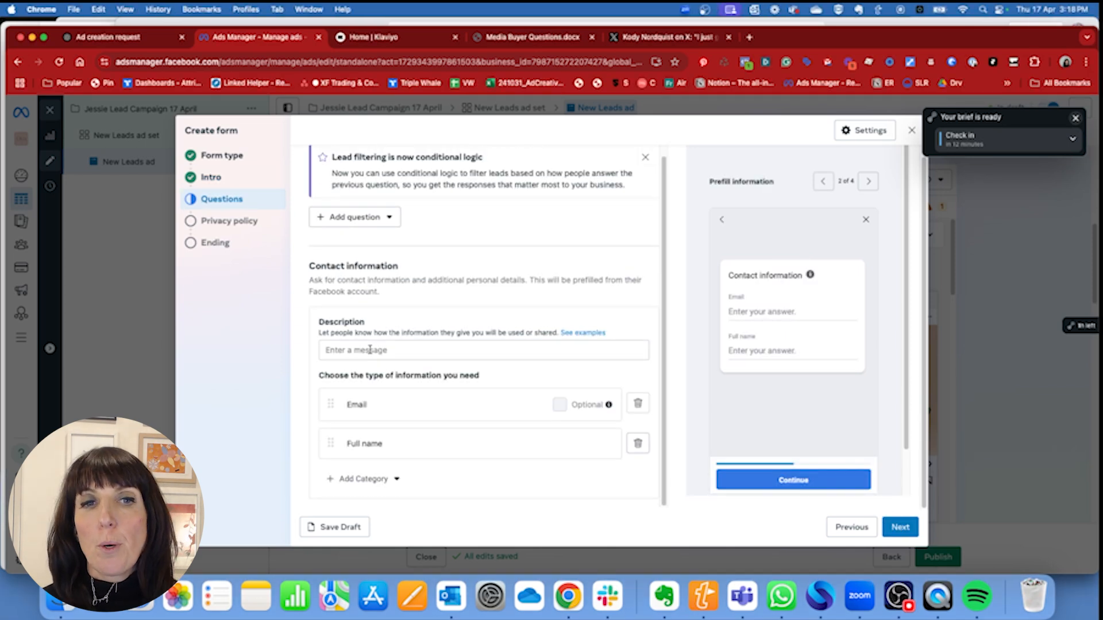
left_click(483, 350)
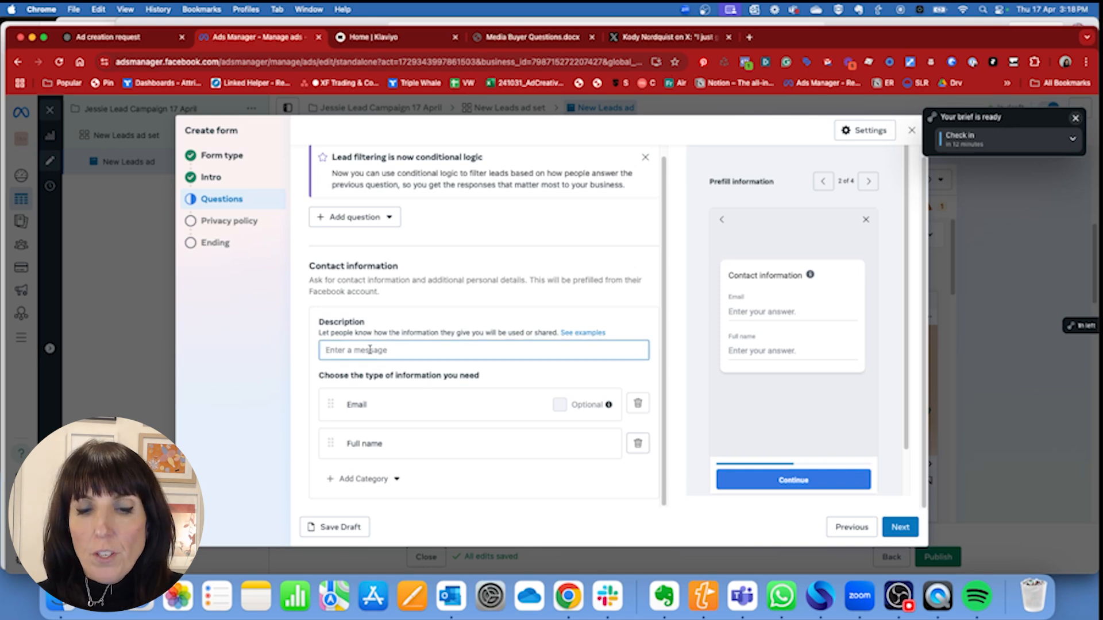
type("J")
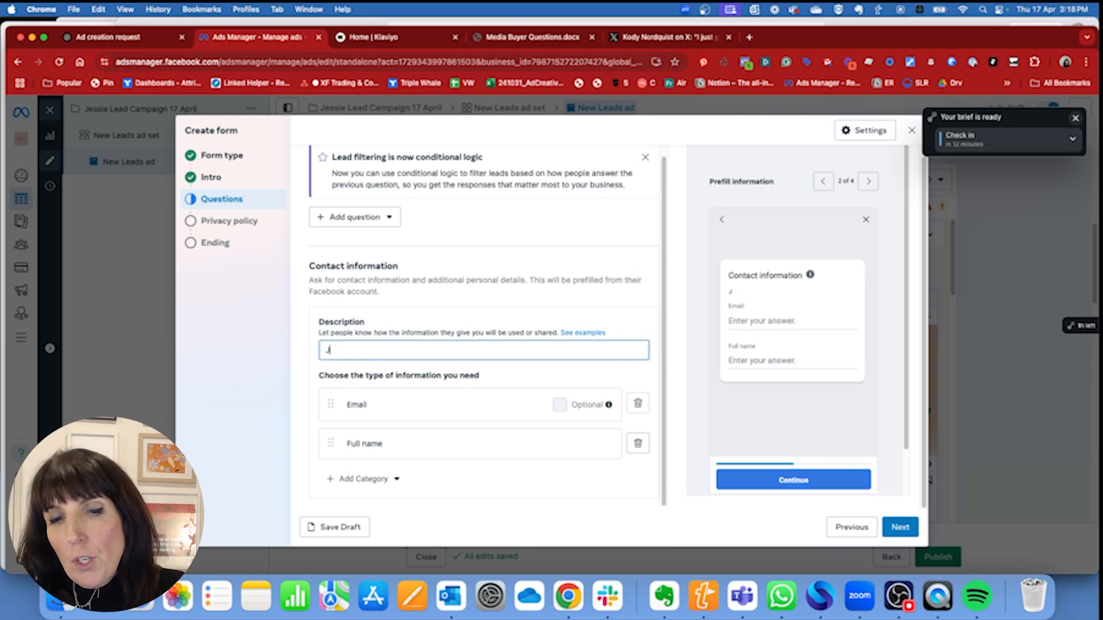
type("oin our mailing")
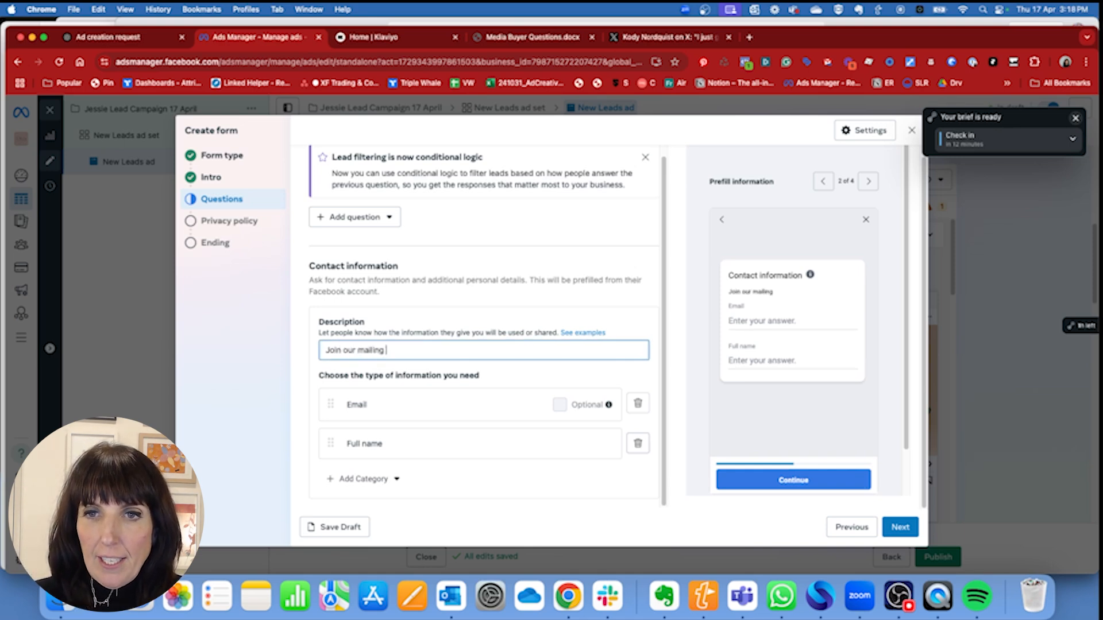
type("list for tall")
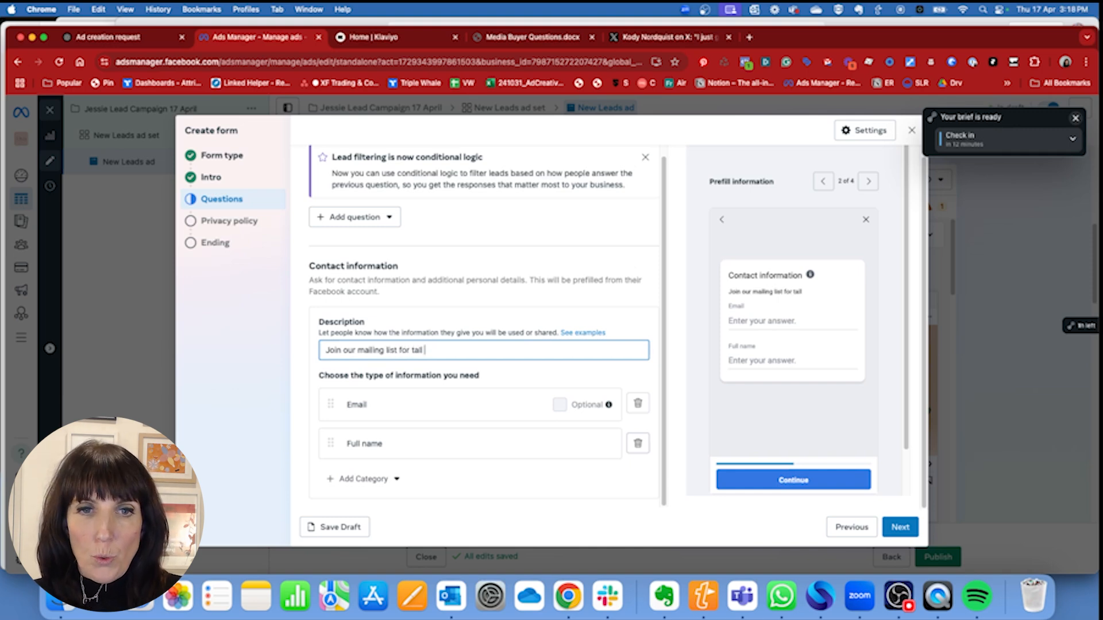
type("women - get 15% off.")
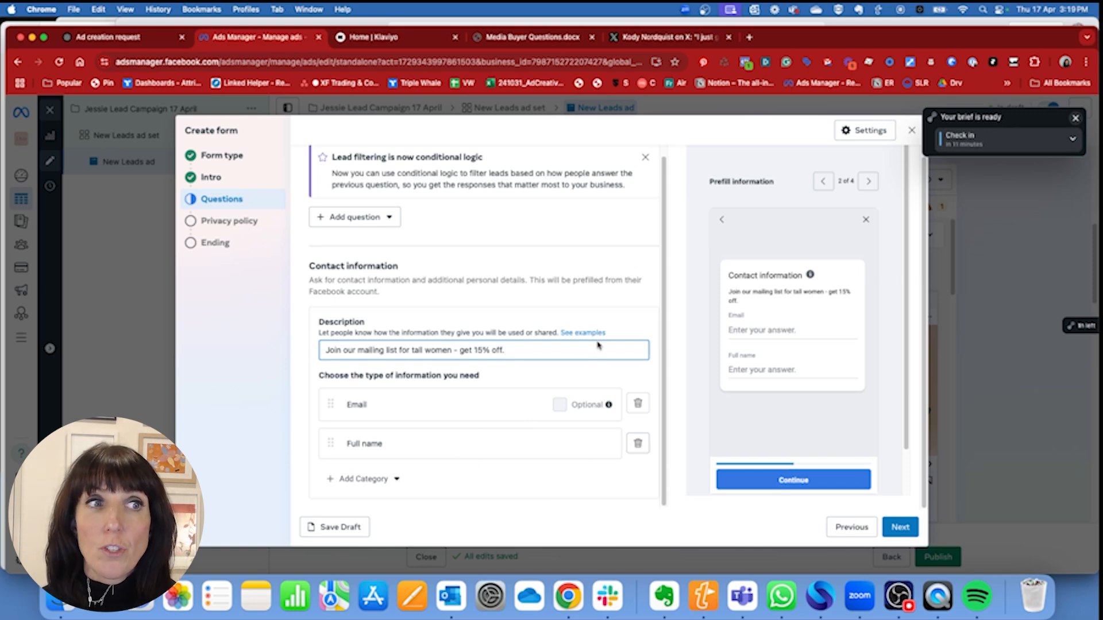
left_click(227, 221)
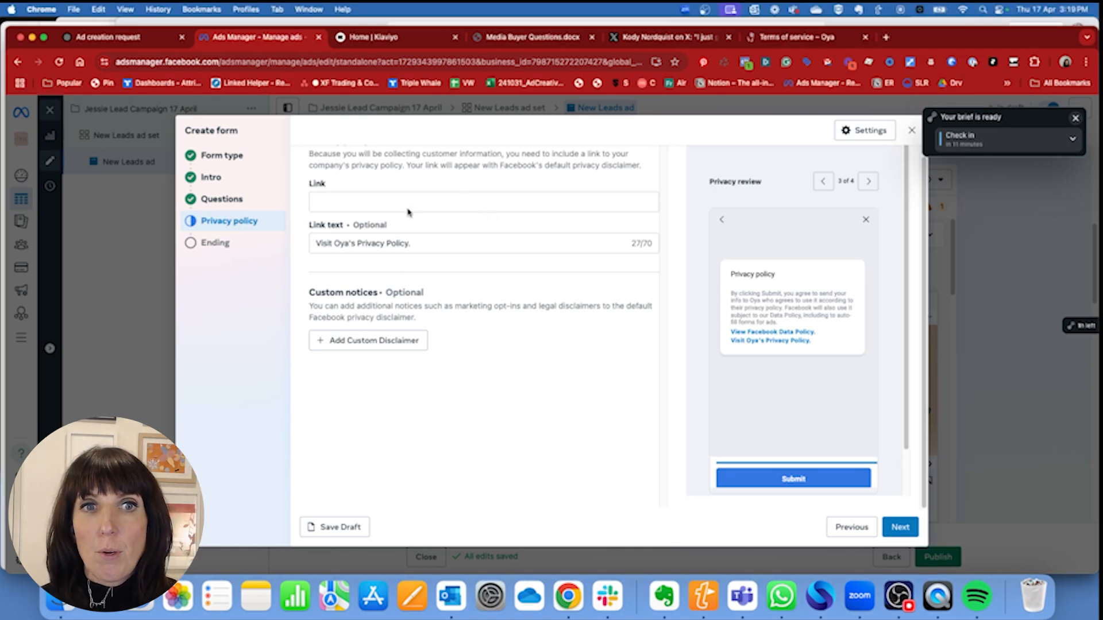
type("https://oyafootwear.co.nz/policies/terms-of-service")
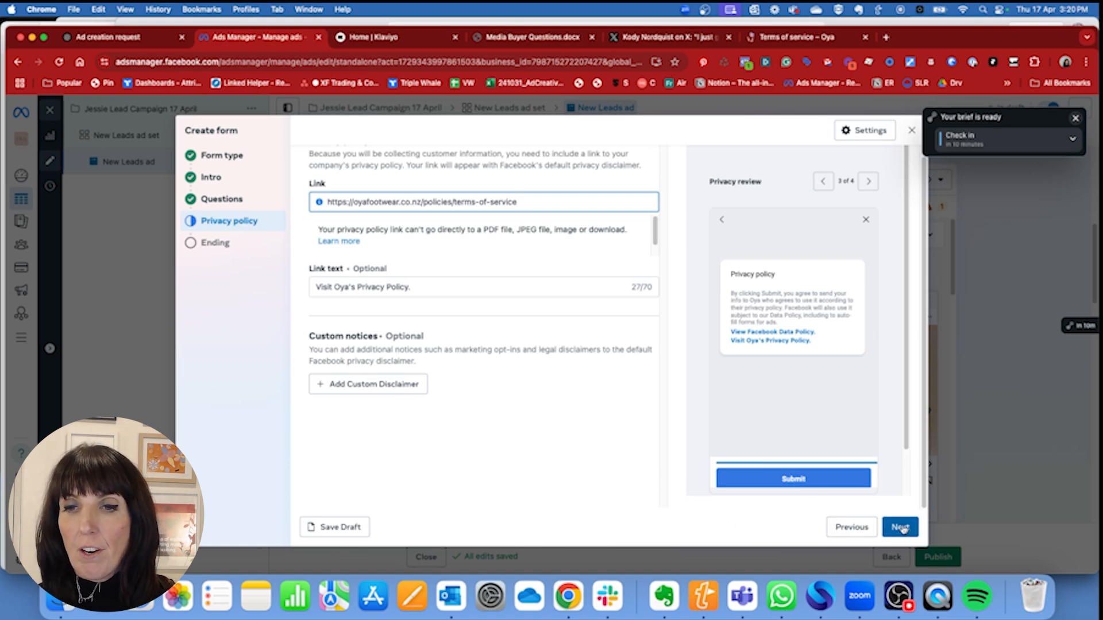
left_click(899, 526)
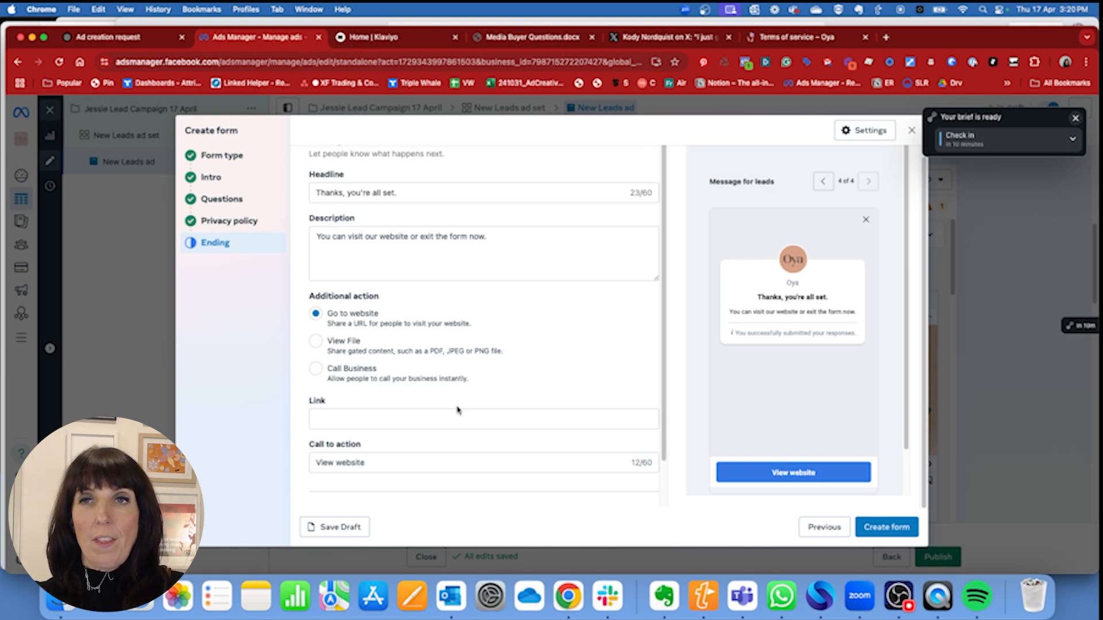
mouse_move(442, 227)
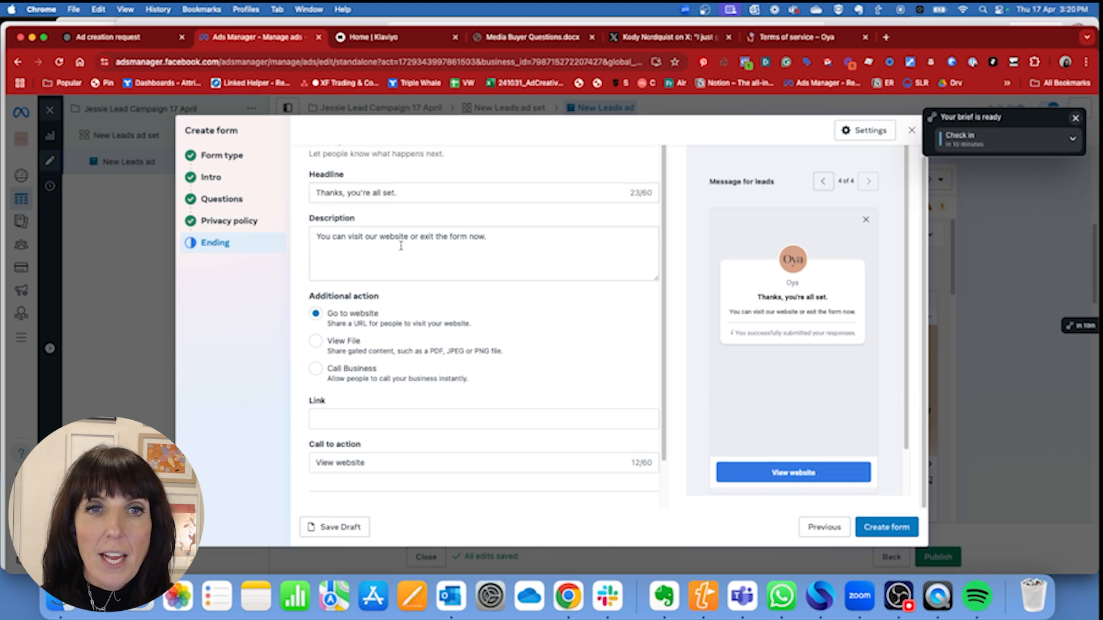
type("Why not")
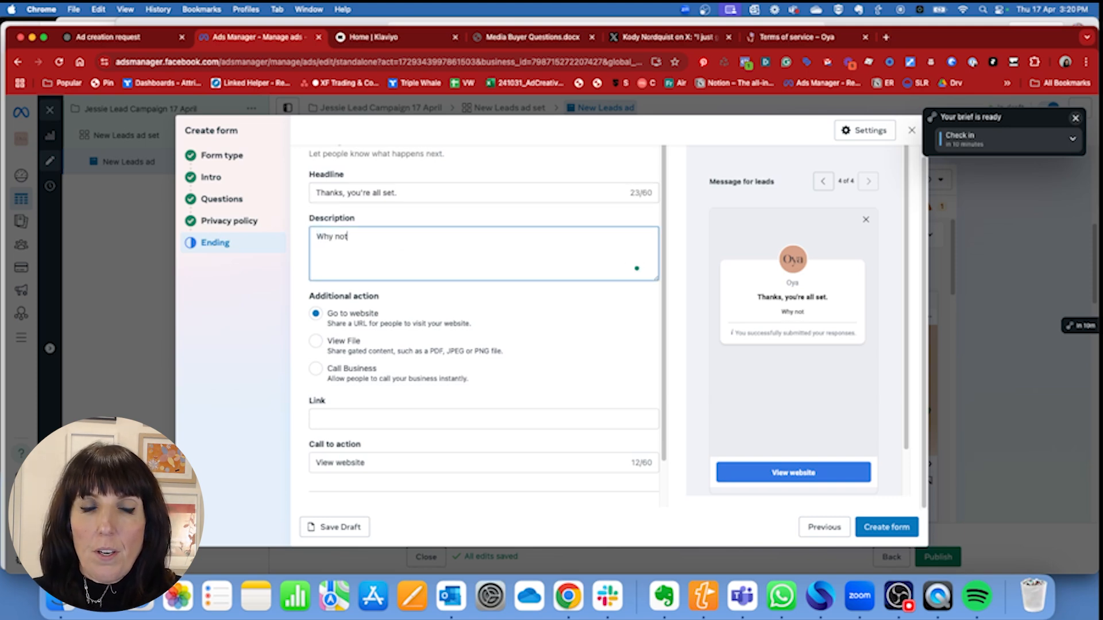
type("browse our range of shoes for s")
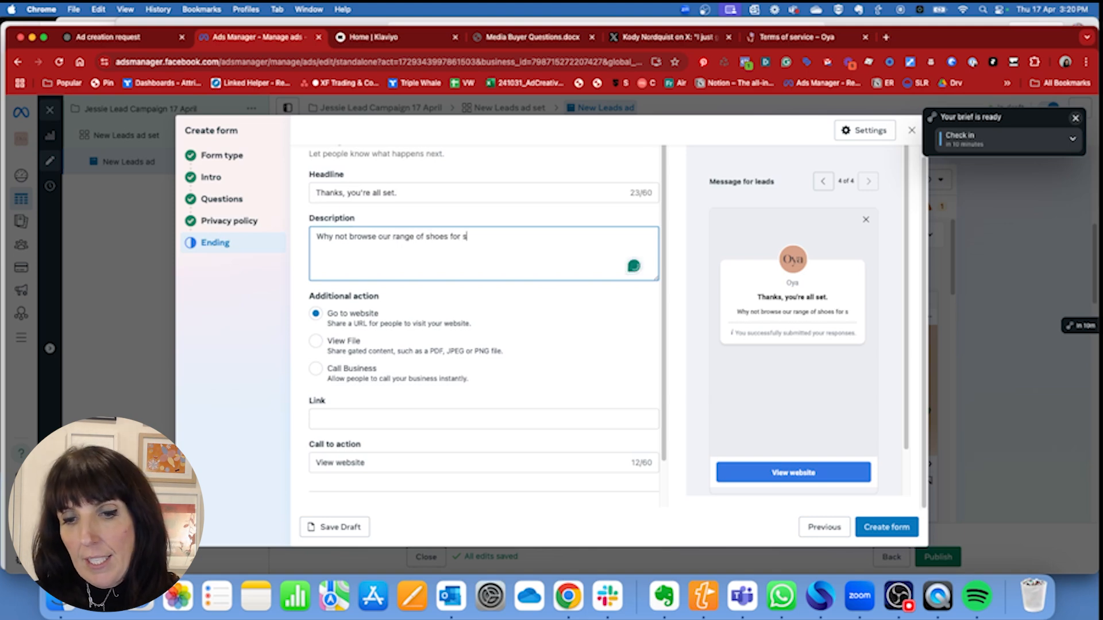
type("izes 42-45.")
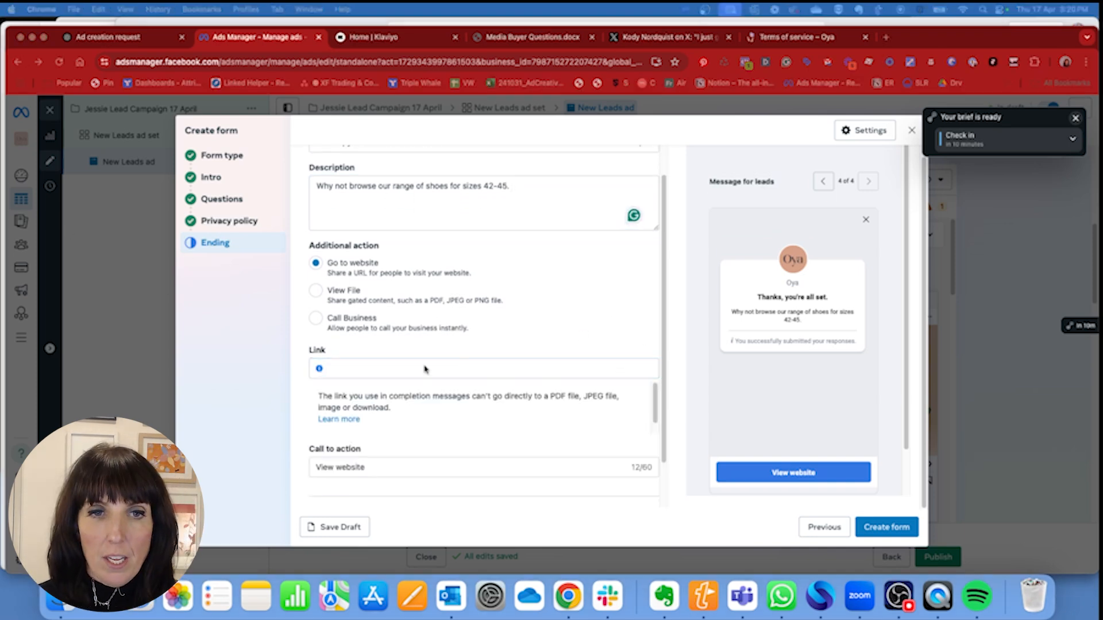
type("https://oyafootwear.co.nz/")
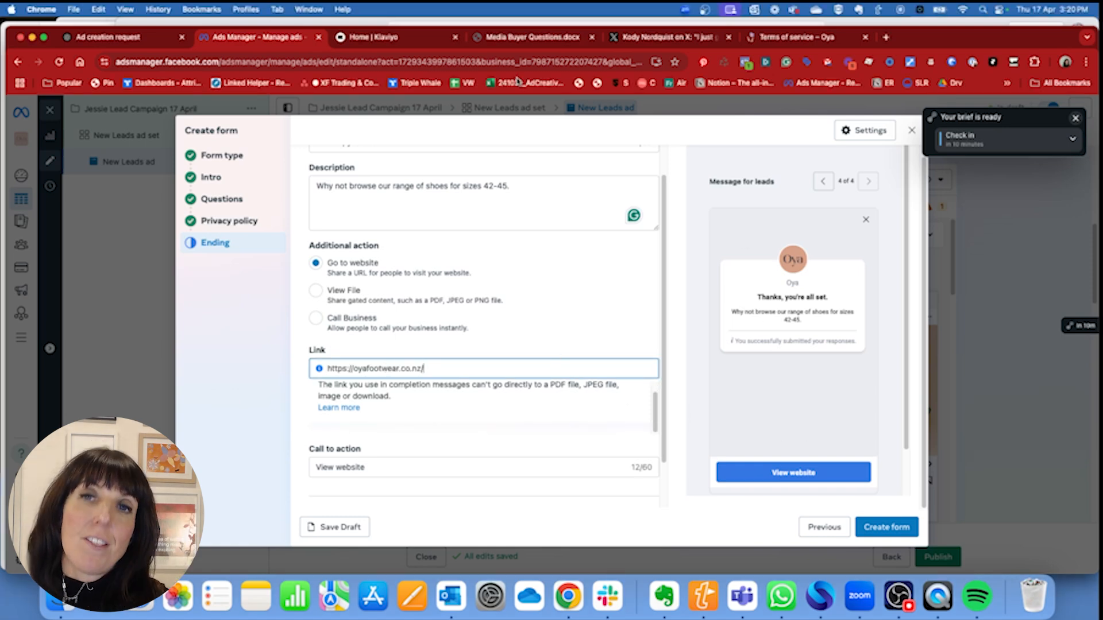
scroll("down", 3)
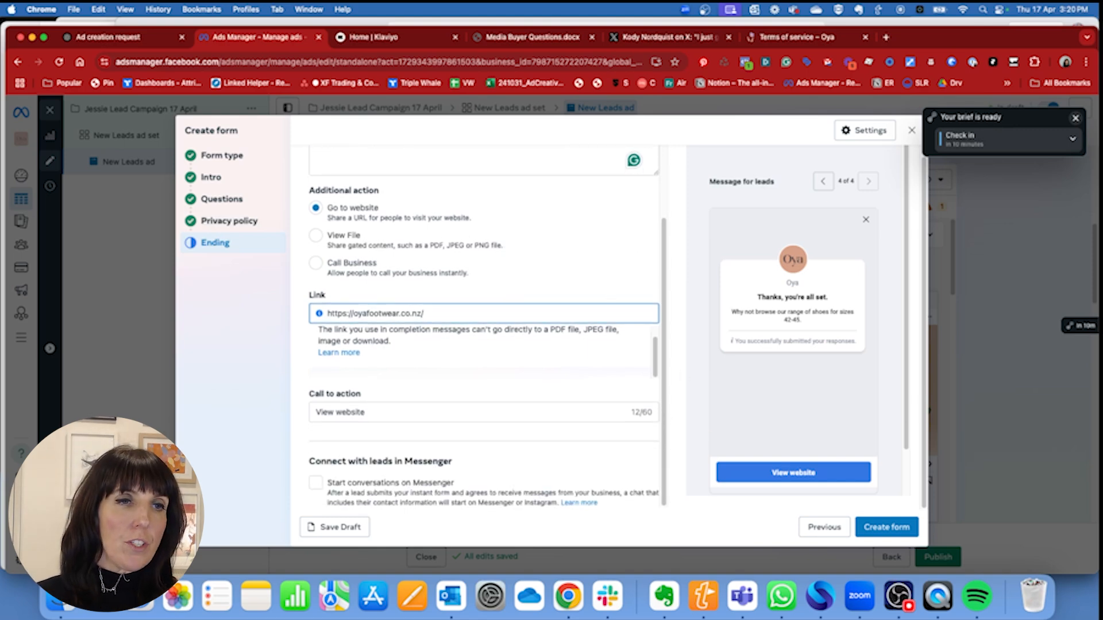
left_click(212, 178)
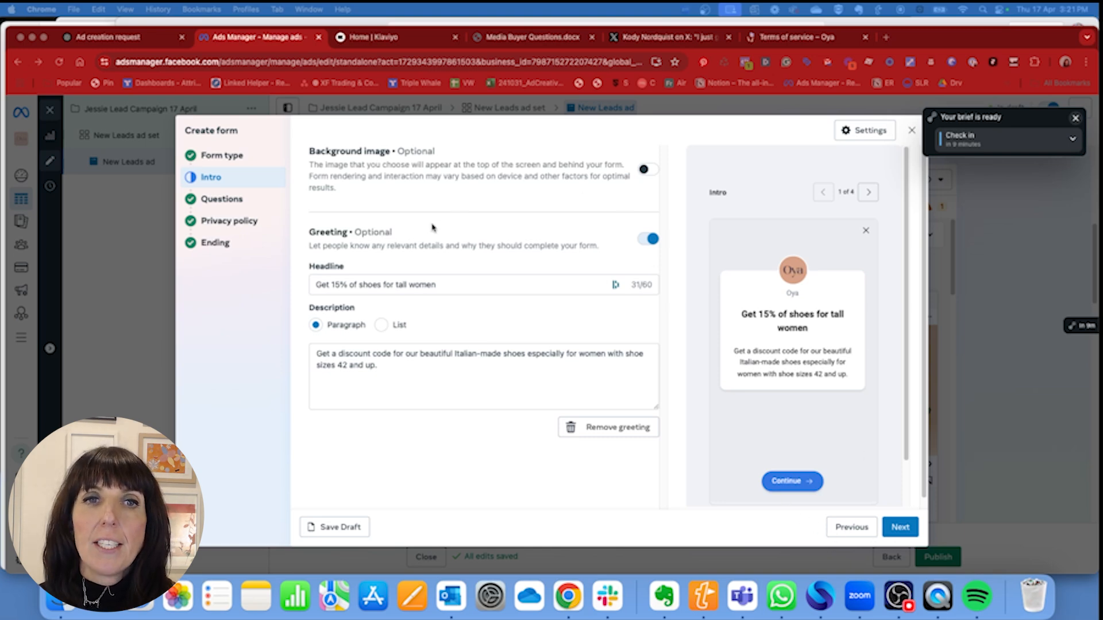
- Add a shoe photo as the intro background image and create the instant form
left_click(648, 169)
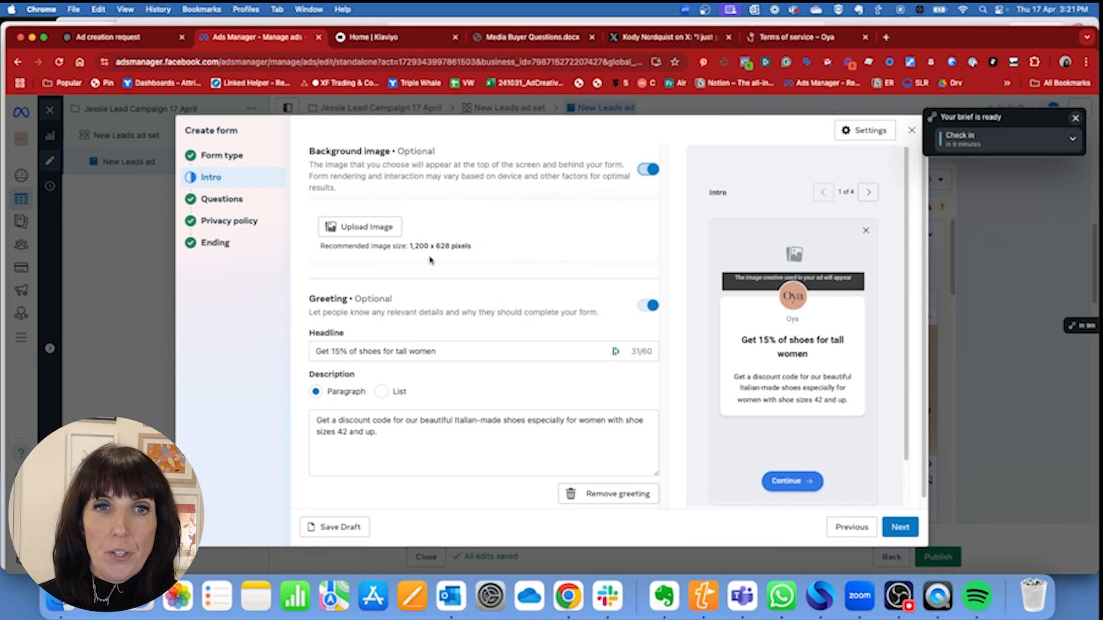
left_click(359, 226)
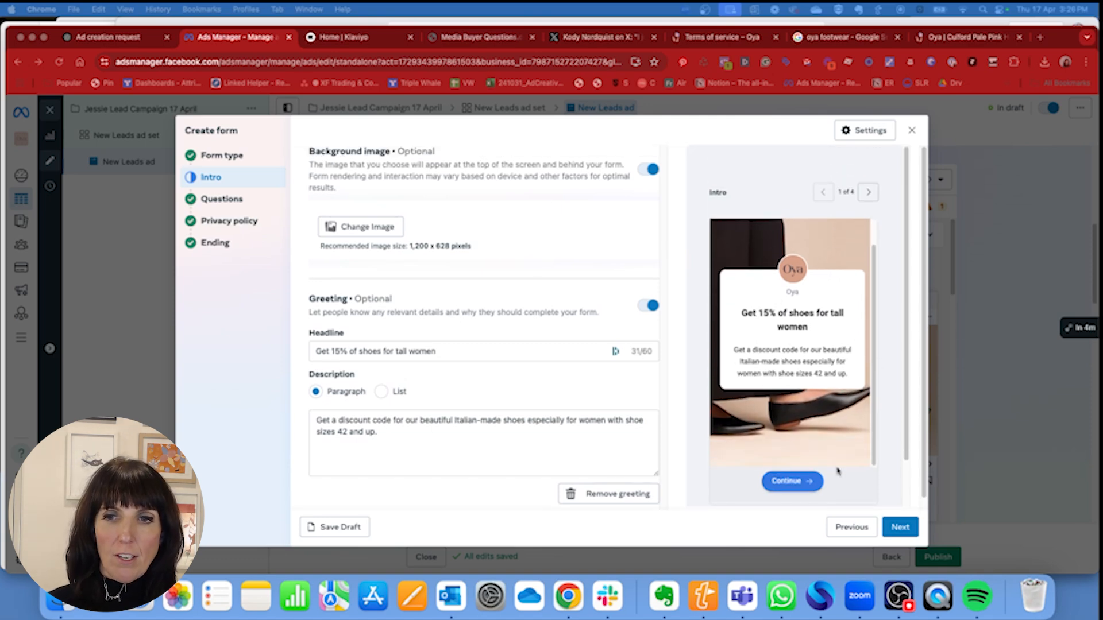
left_click(900, 527)
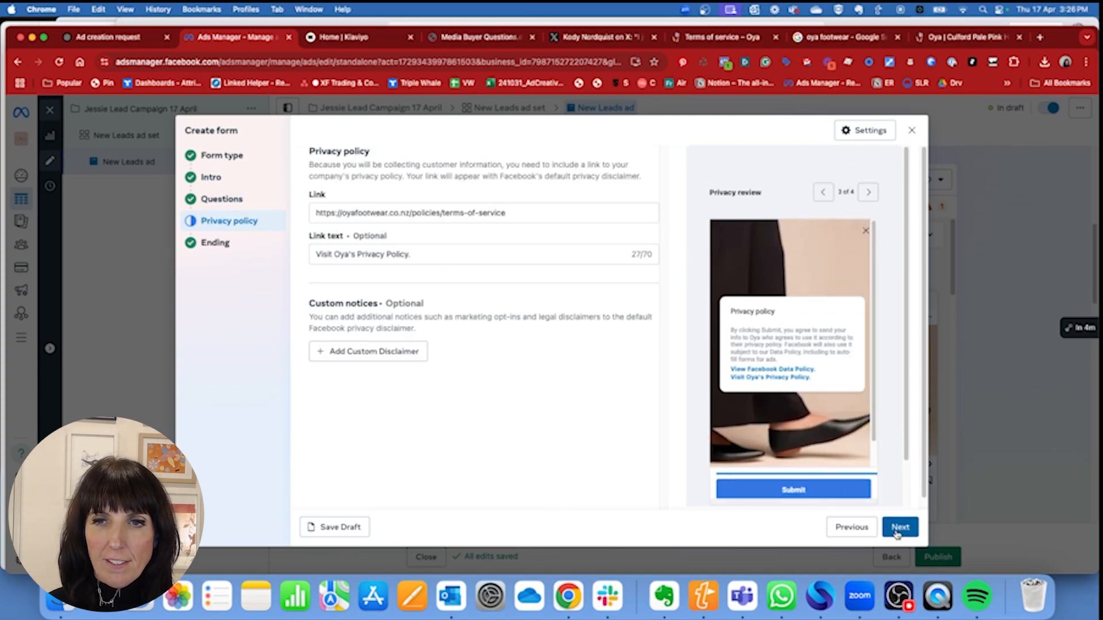
left_click(900, 527)
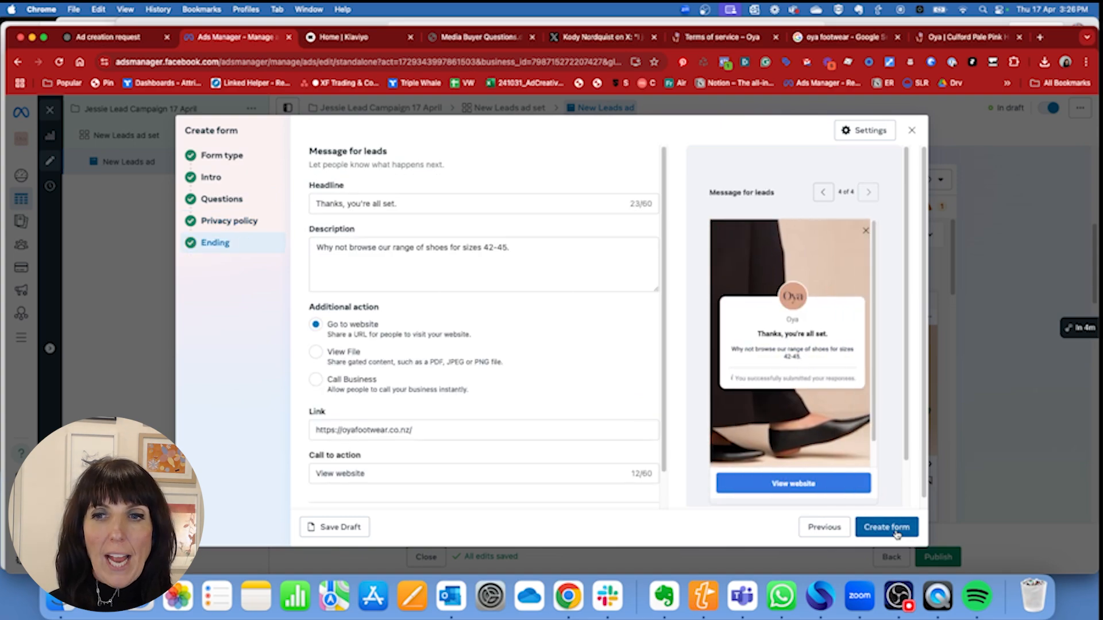
left_click(887, 528)
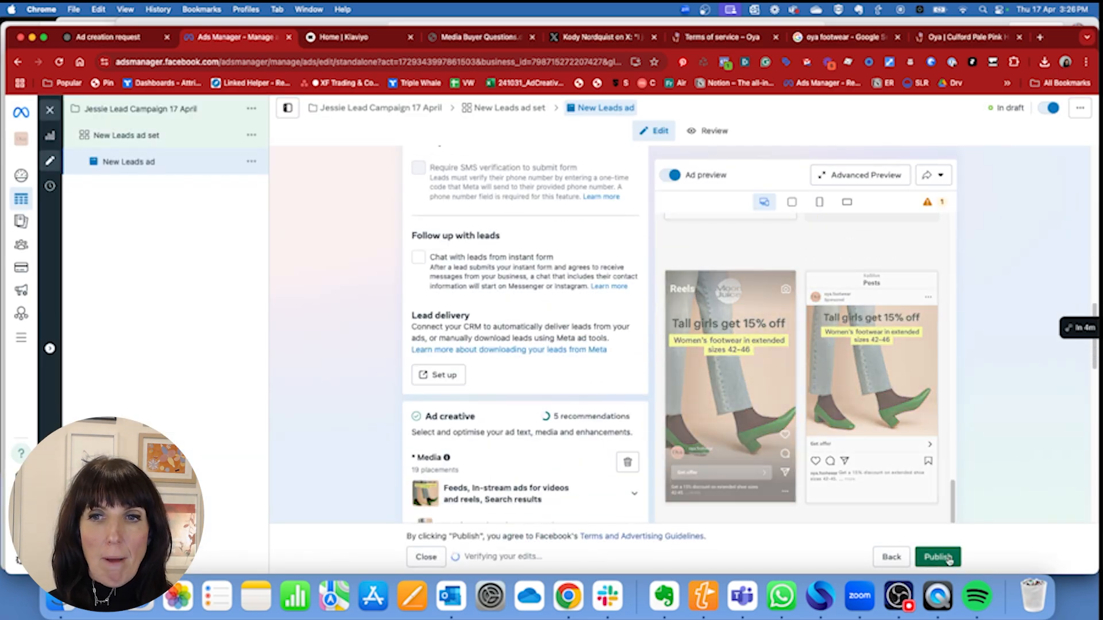
- Publish the New Leads ad and move over to the Klaviyo dashboard
left_click(942, 557)
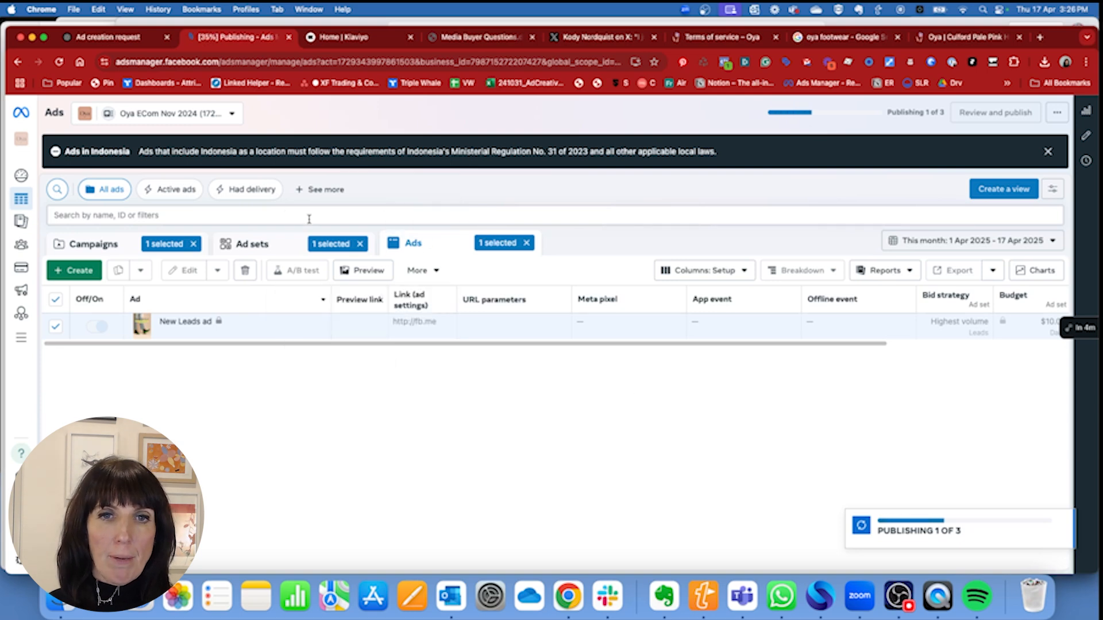
left_click(252, 244)
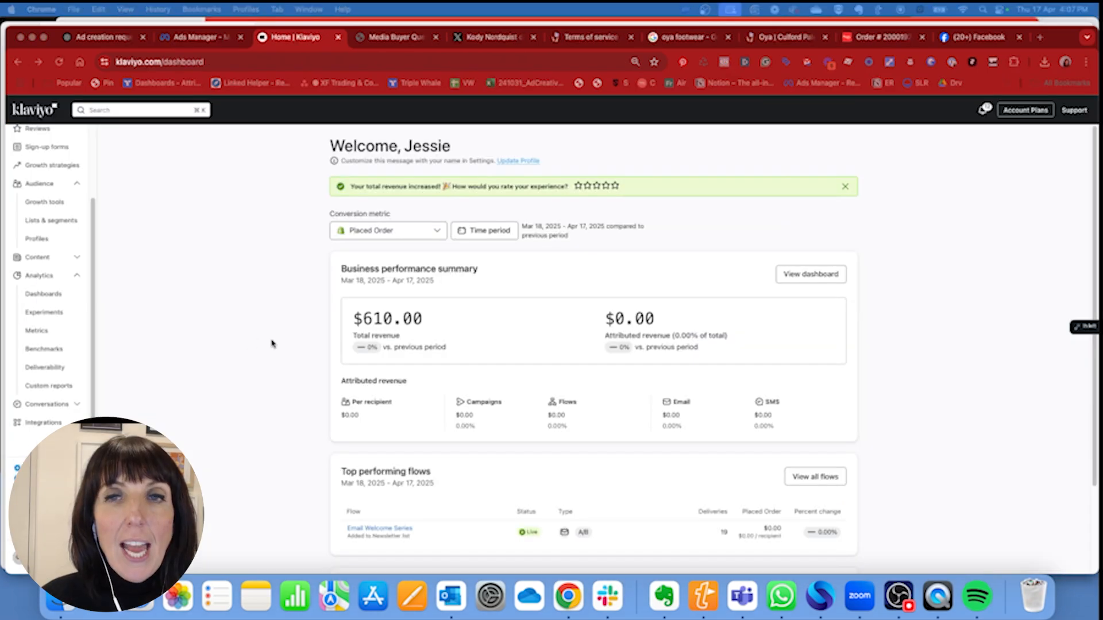
mouse_move(176, 348)
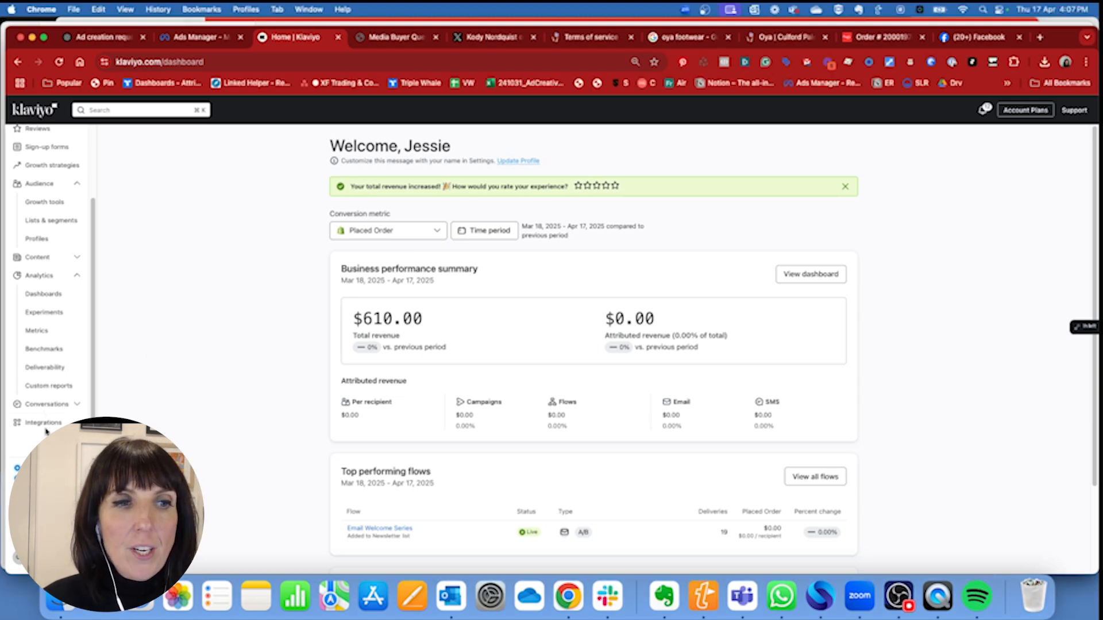
- Install Klaviyo's Meta Ads integration and approve reconnecting the Facebook account
left_click(44, 422)
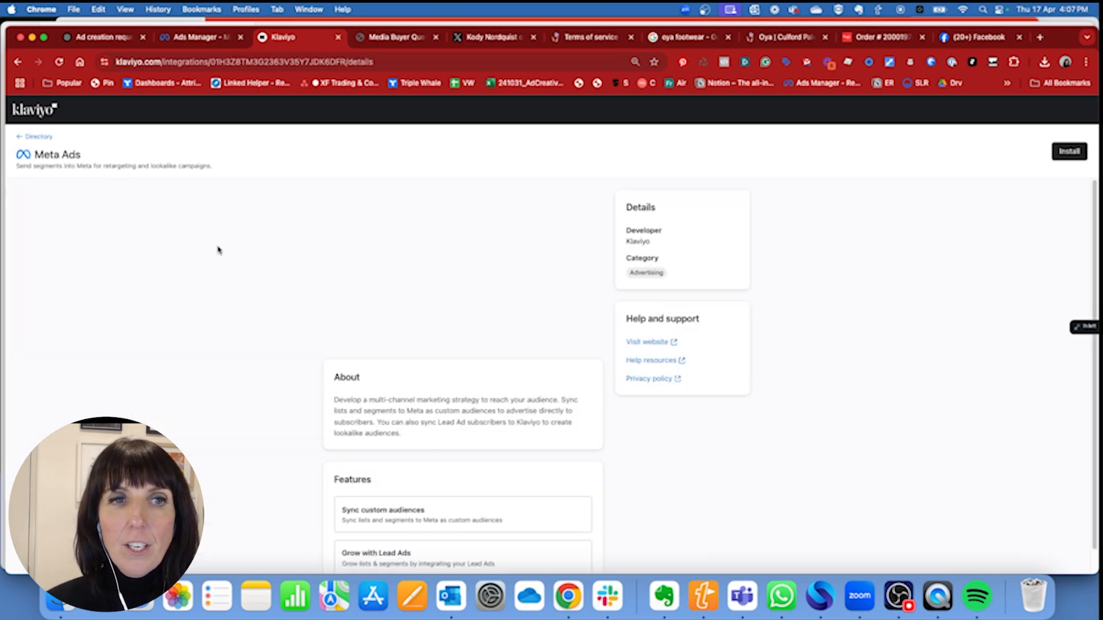
scroll("down", 3)
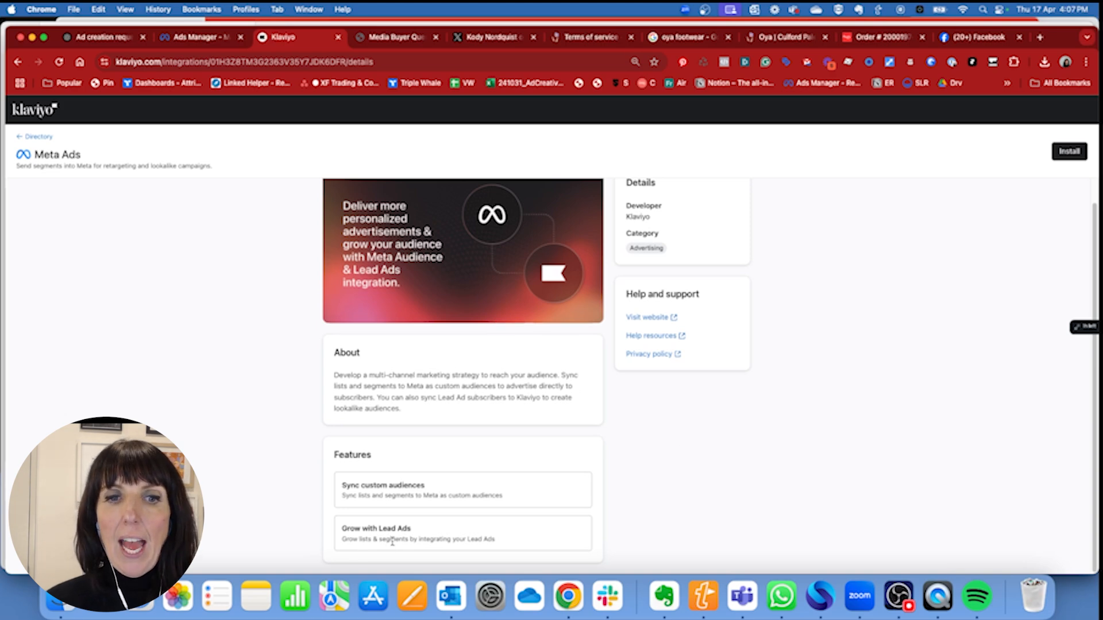
mouse_move(402, 428)
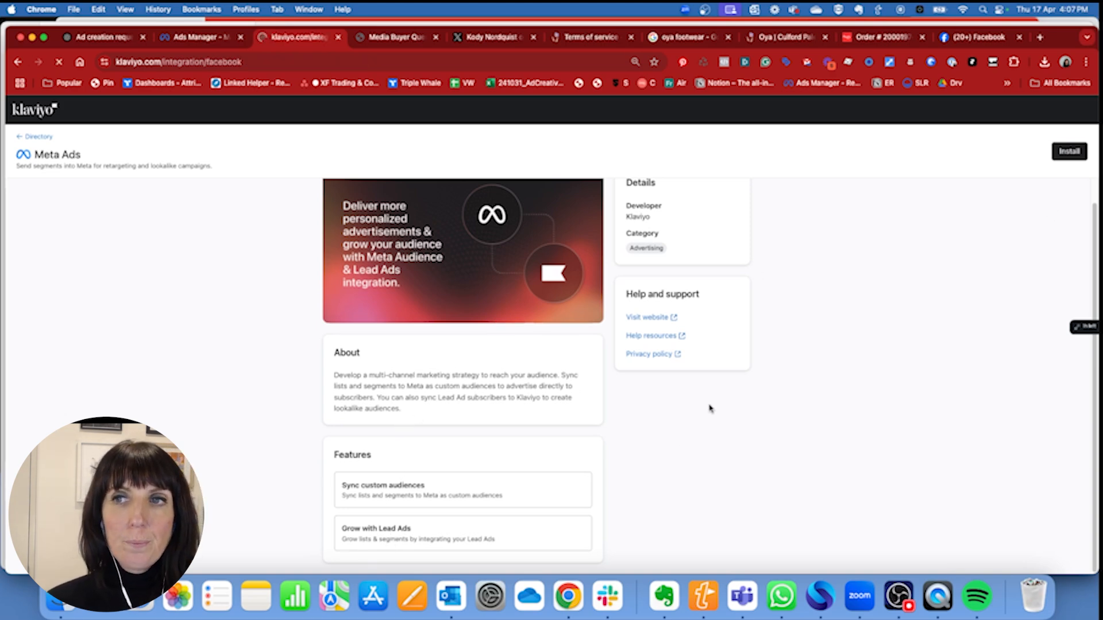
left_click(1068, 152)
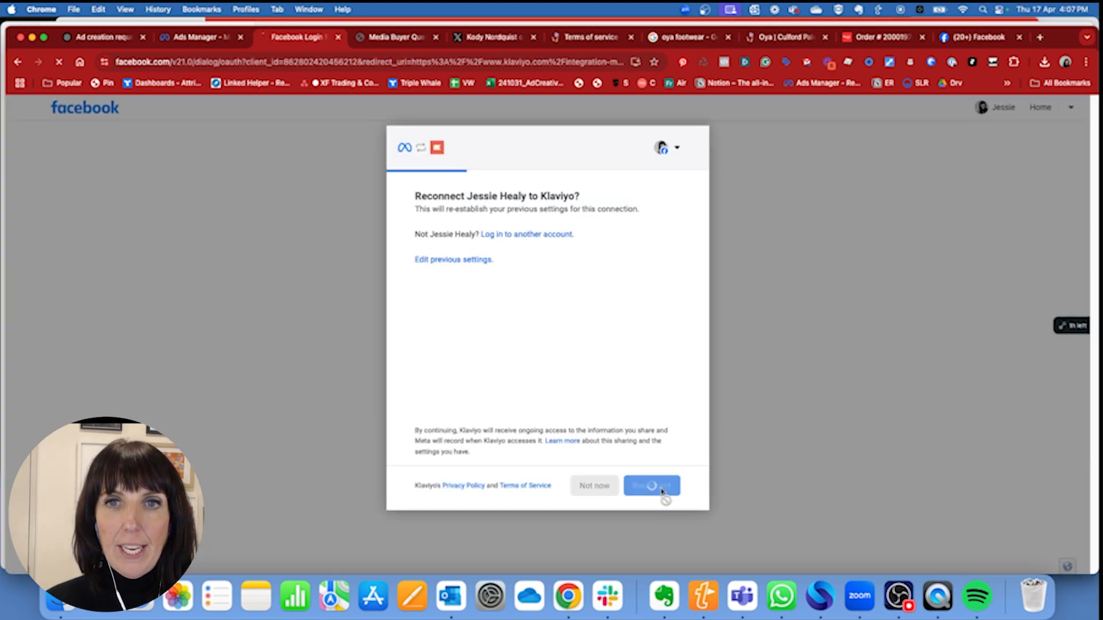
left_click(652, 485)
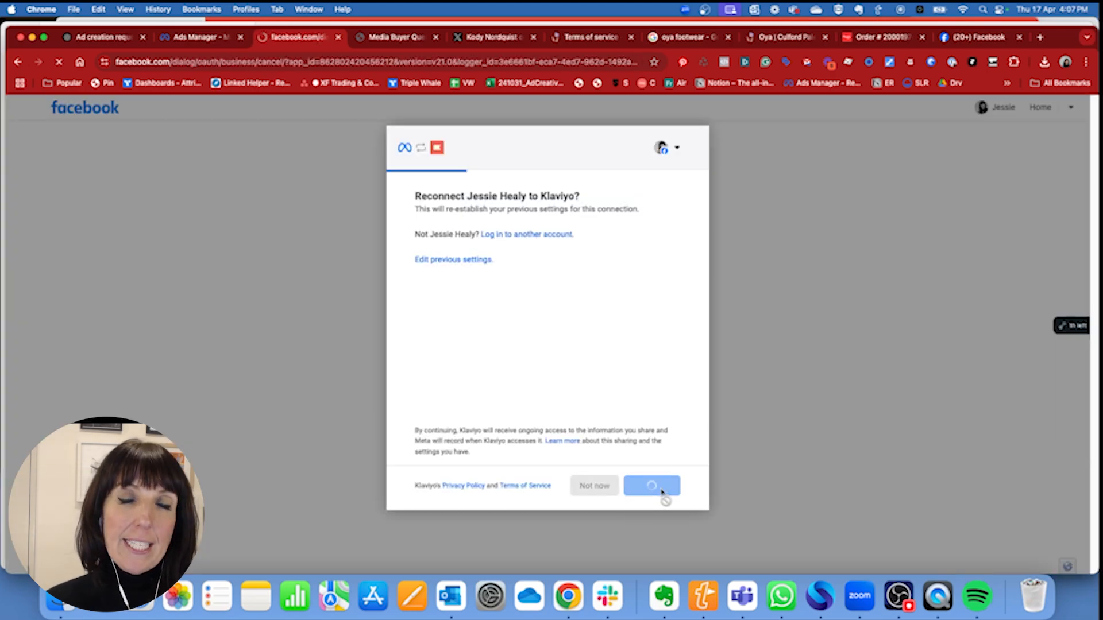
left_click(652, 486)
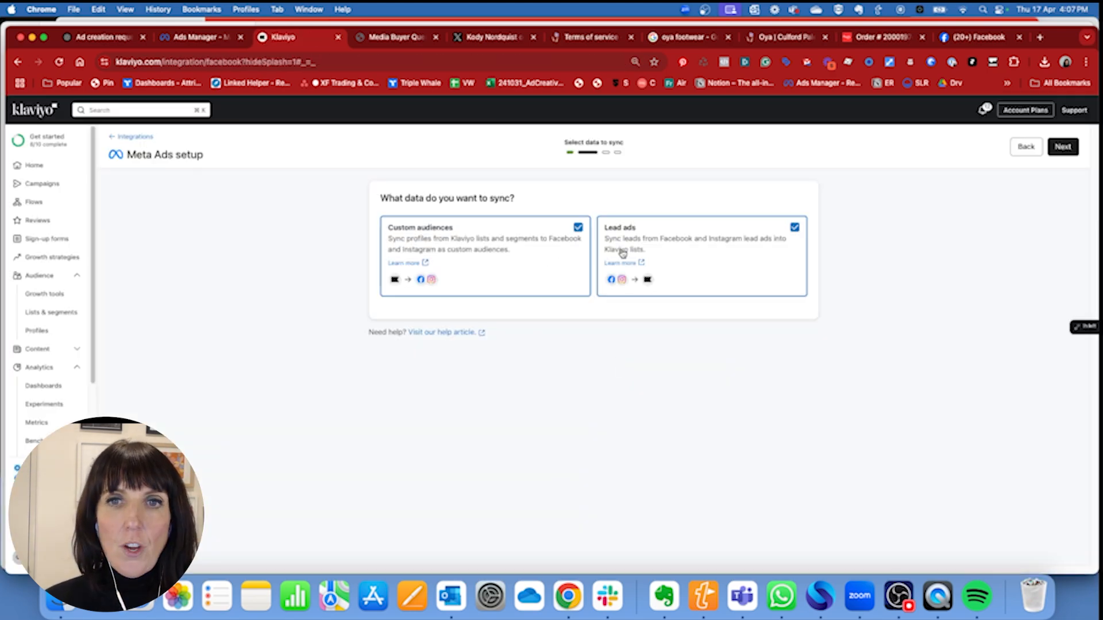
- Keep syncing custom audiences and lead ads, and link the Oya ECom Nov 2024 ad account
left_click(1063, 147)
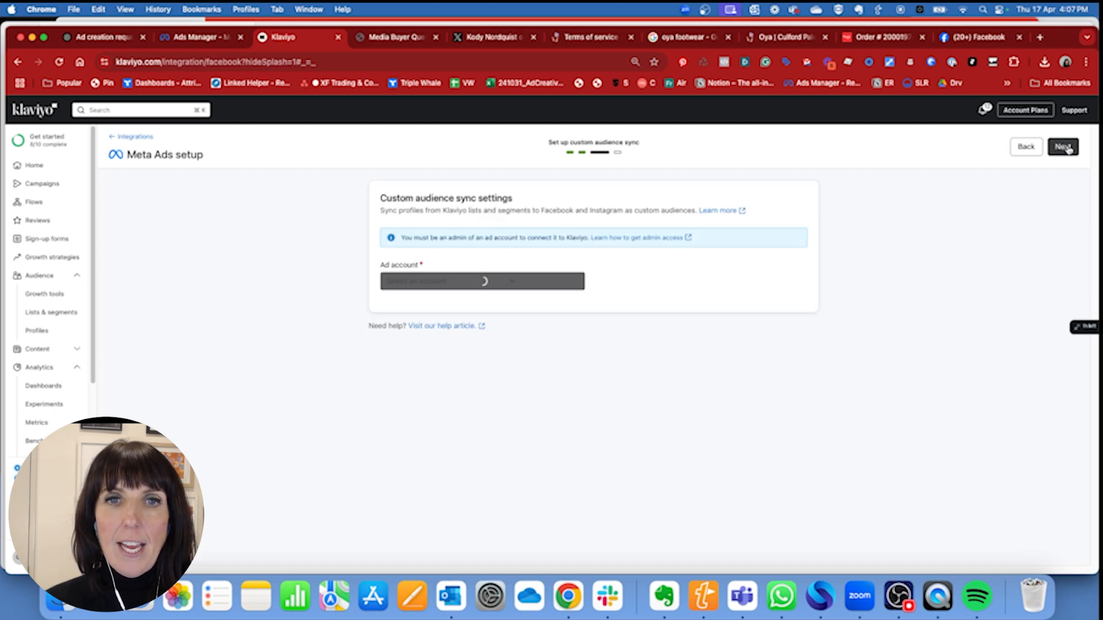
left_click(482, 281)
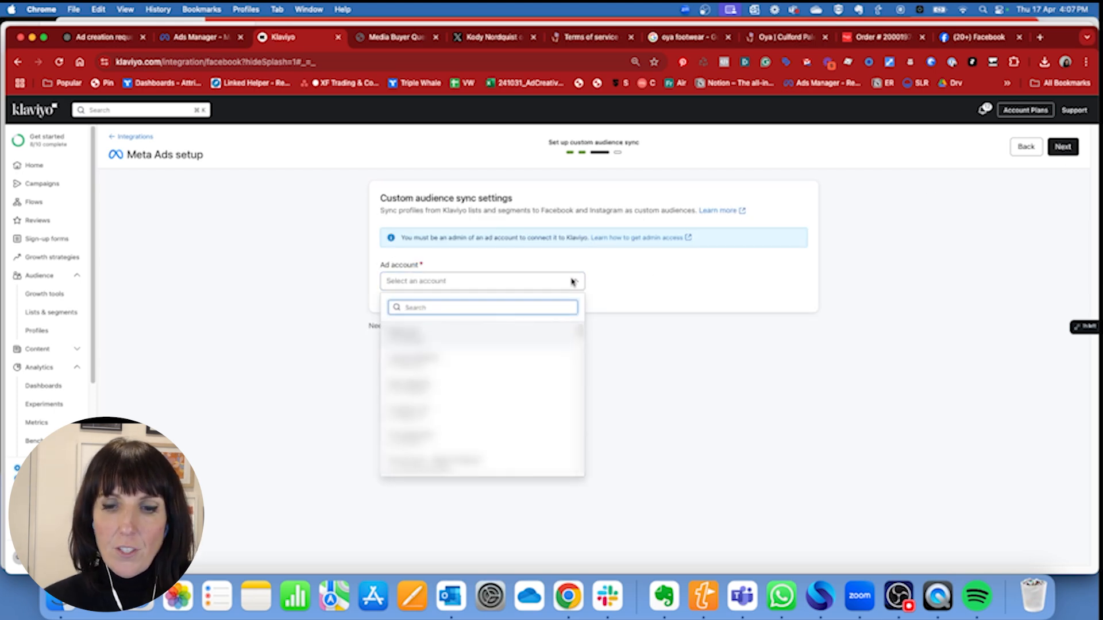
left_click(403, 335)
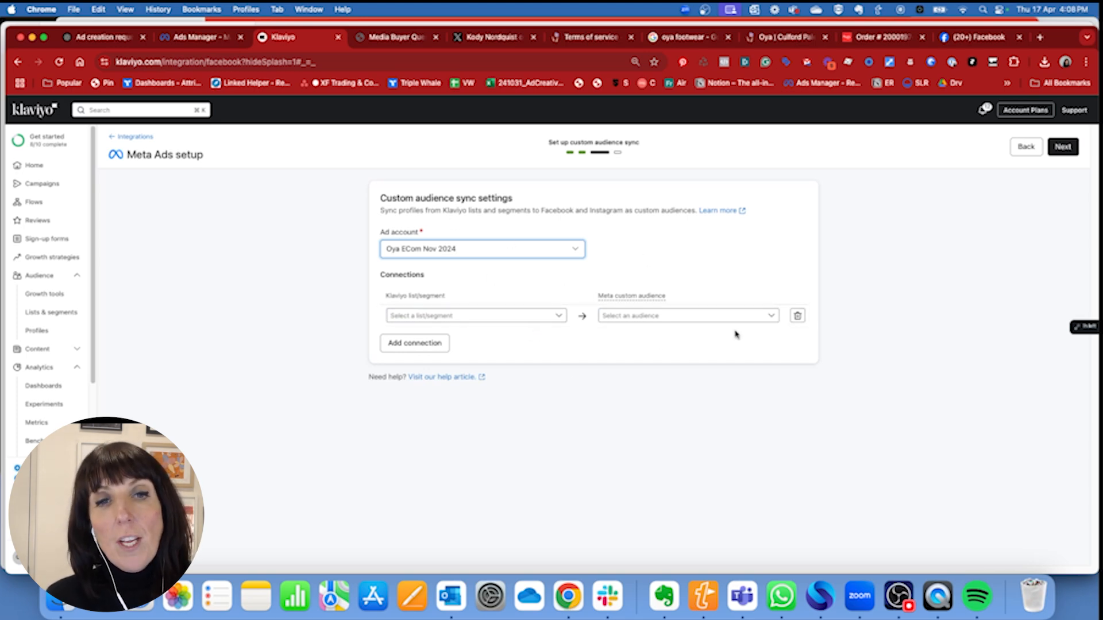
mouse_move(627, 341)
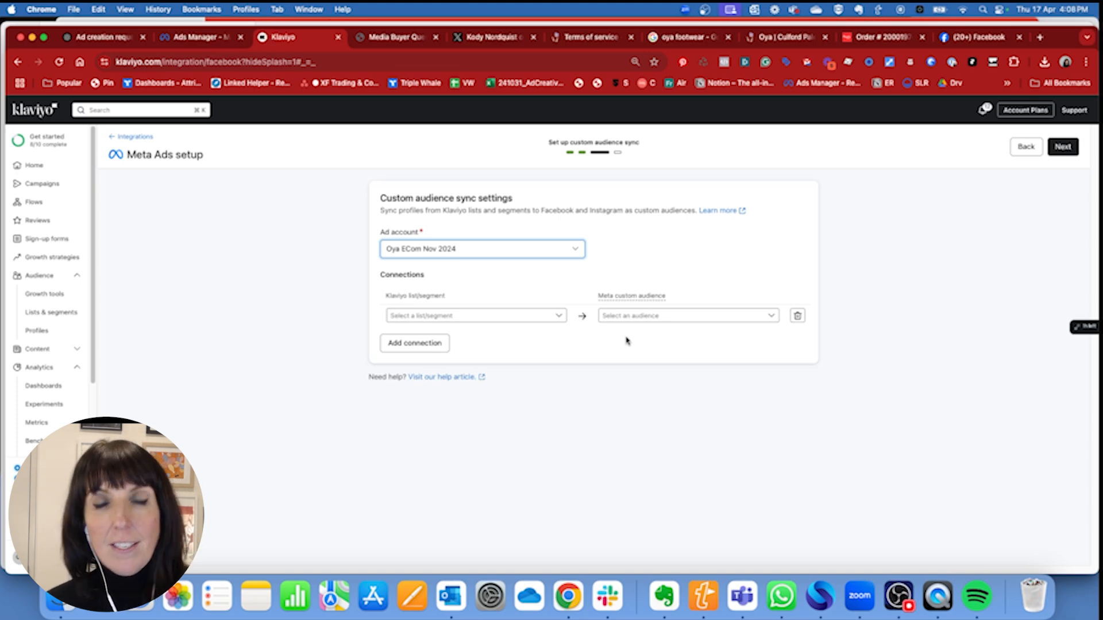
mouse_move(972, 177)
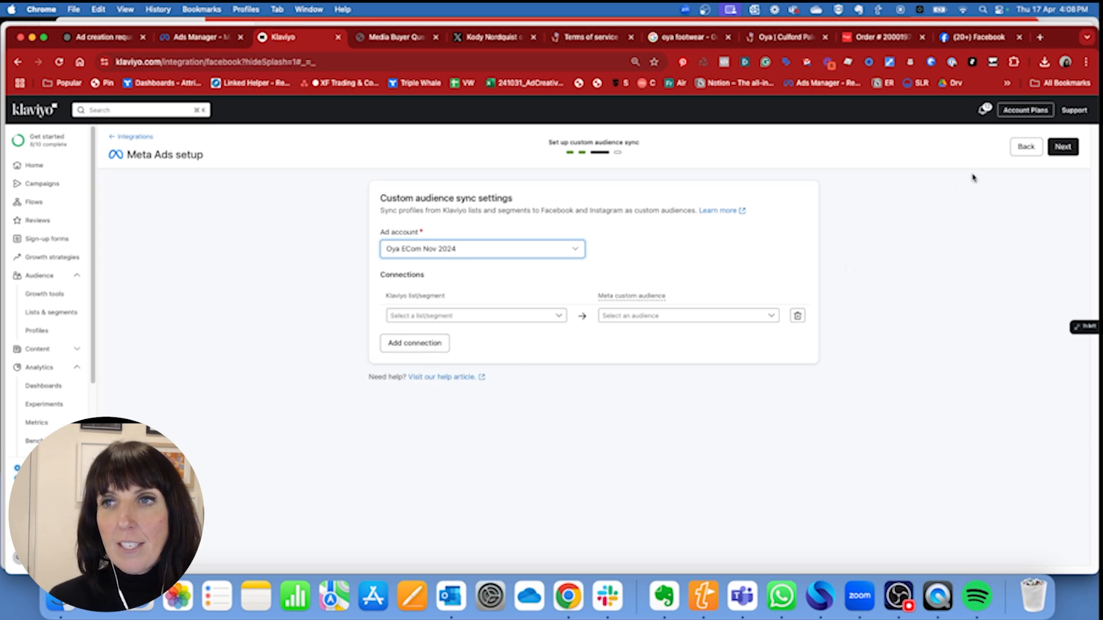
left_click(1065, 147)
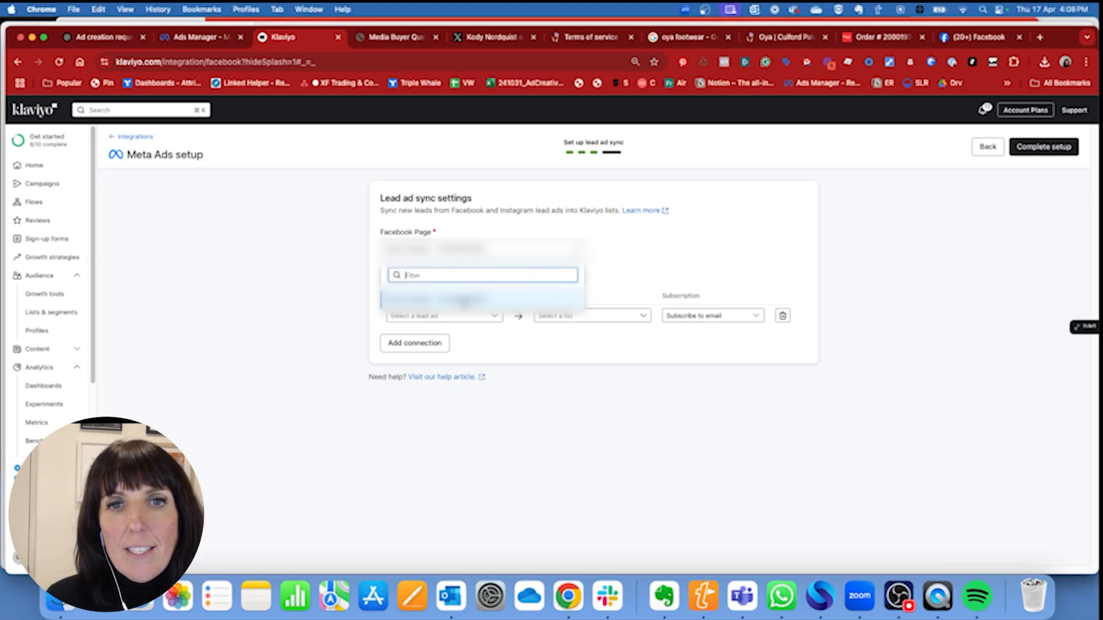
- Map the Facebook Page's 'EU - Join The Crew 10% Off' lead ad to the Newsletter list
left_click(444, 315)
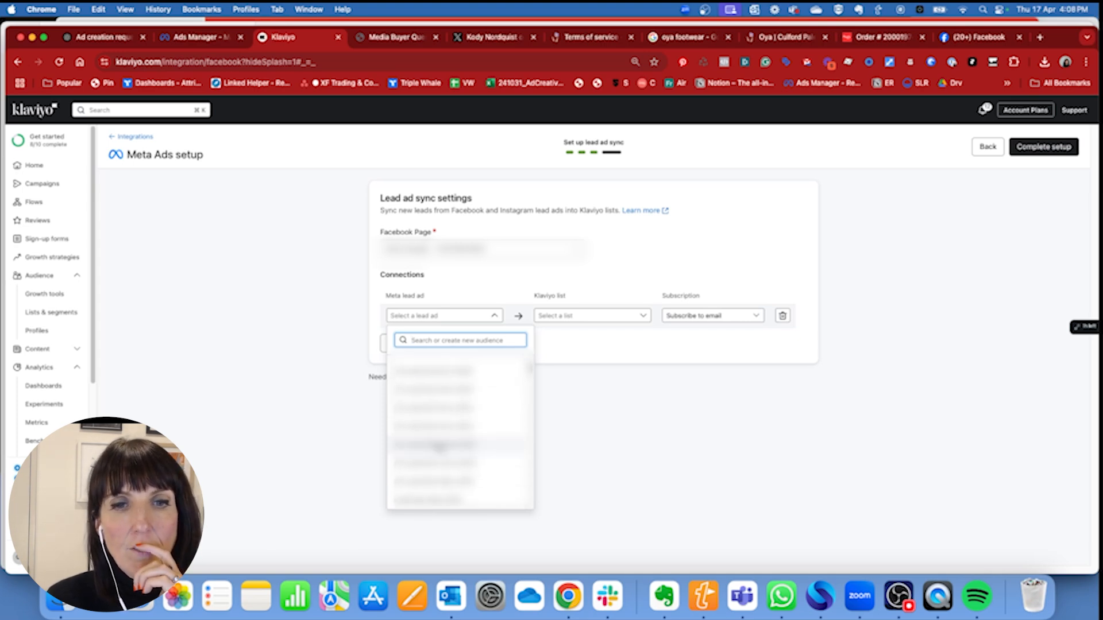
left_click(443, 444)
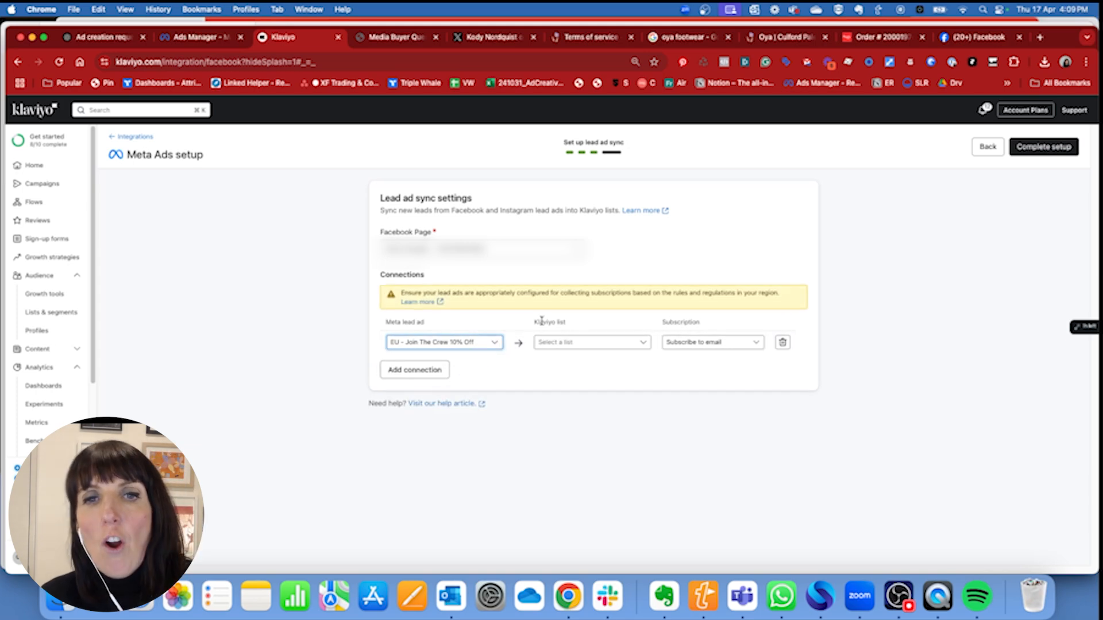
left_click(592, 342)
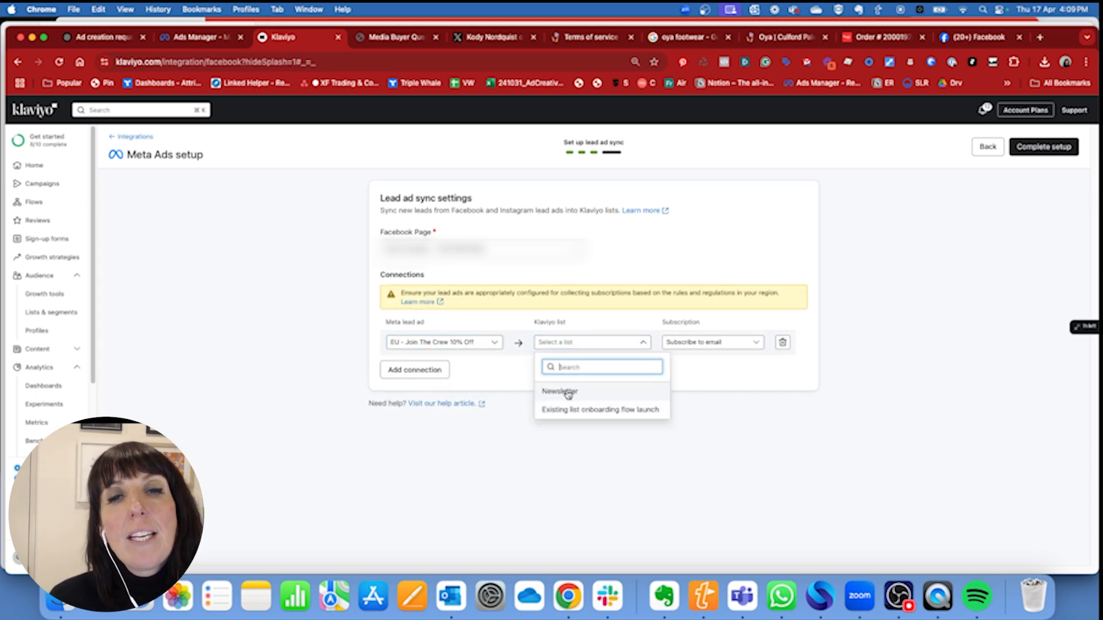
left_click(559, 392)
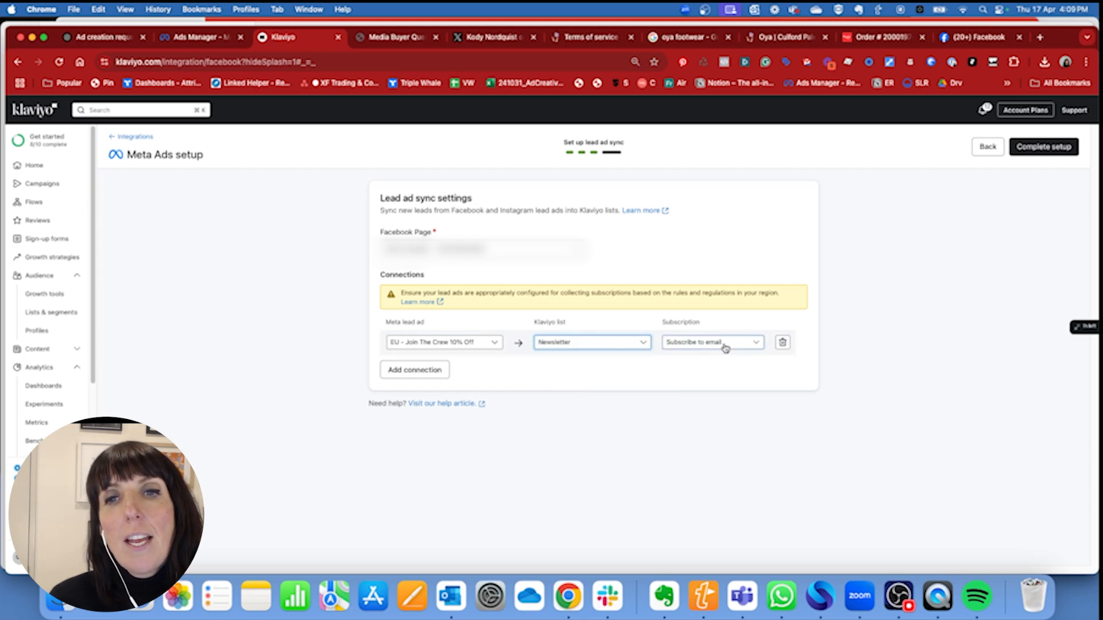